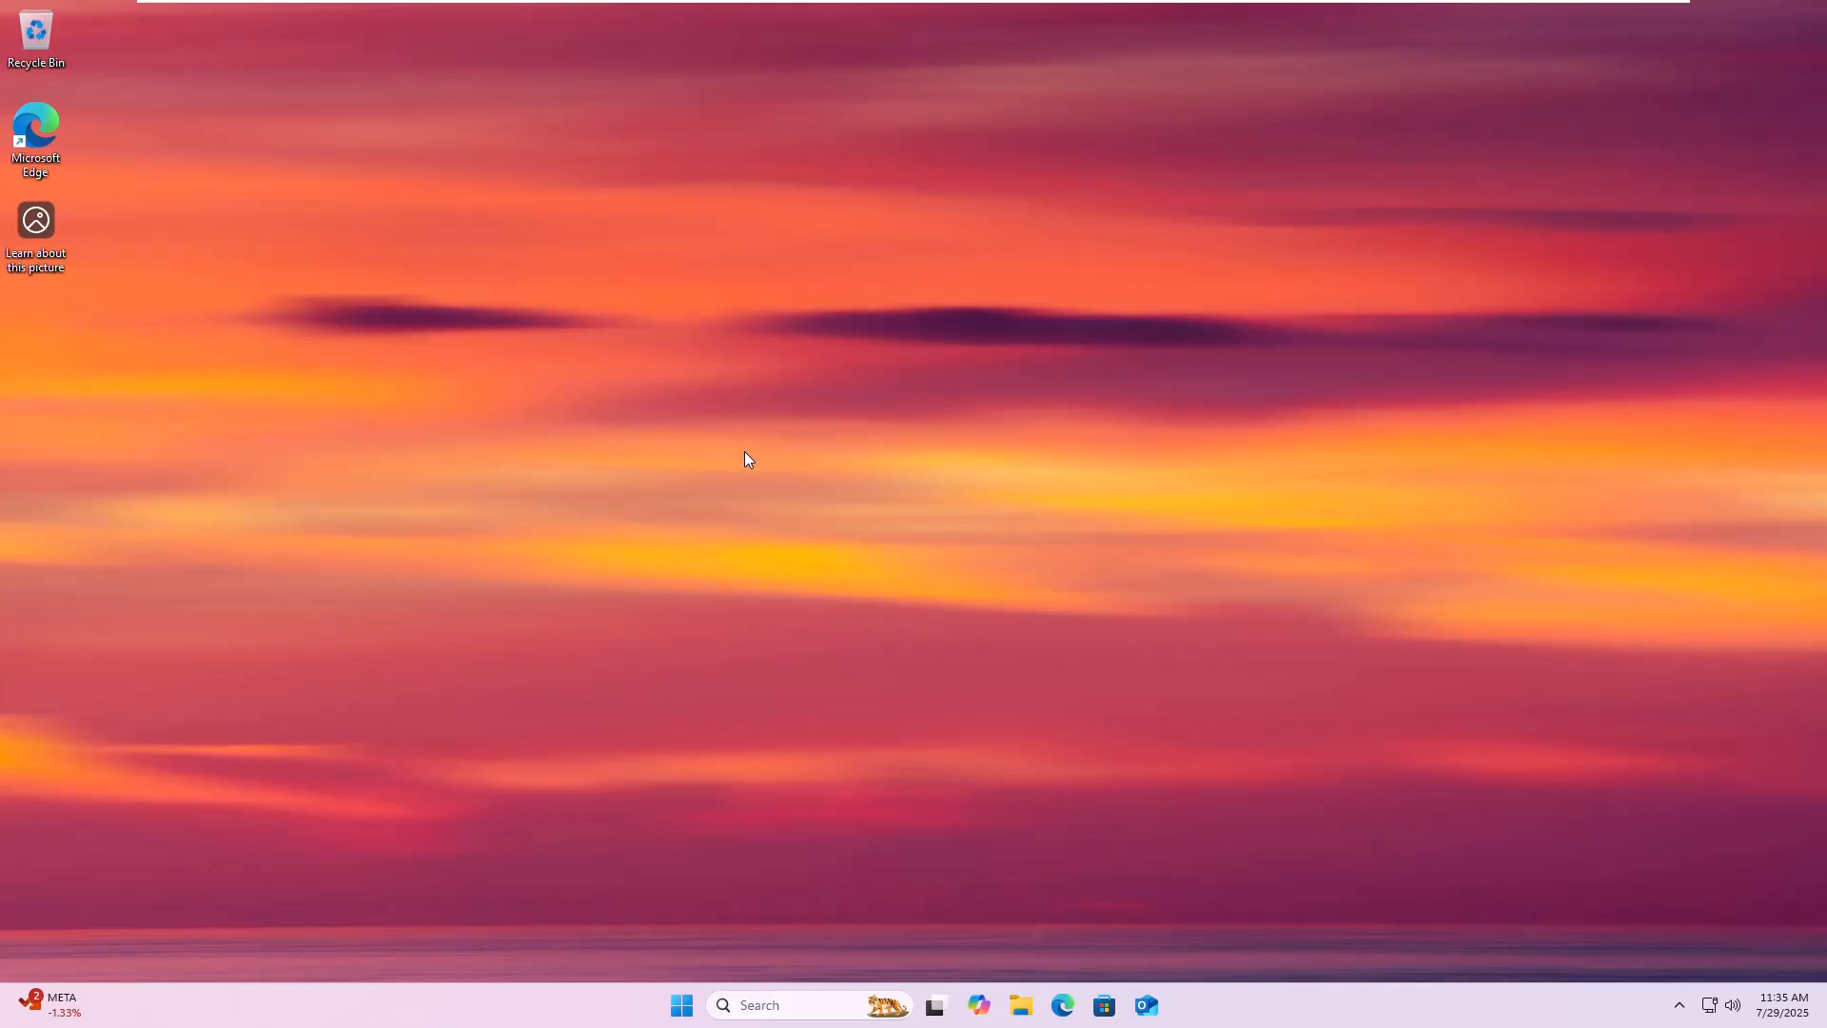
mouse_move(764, 390)
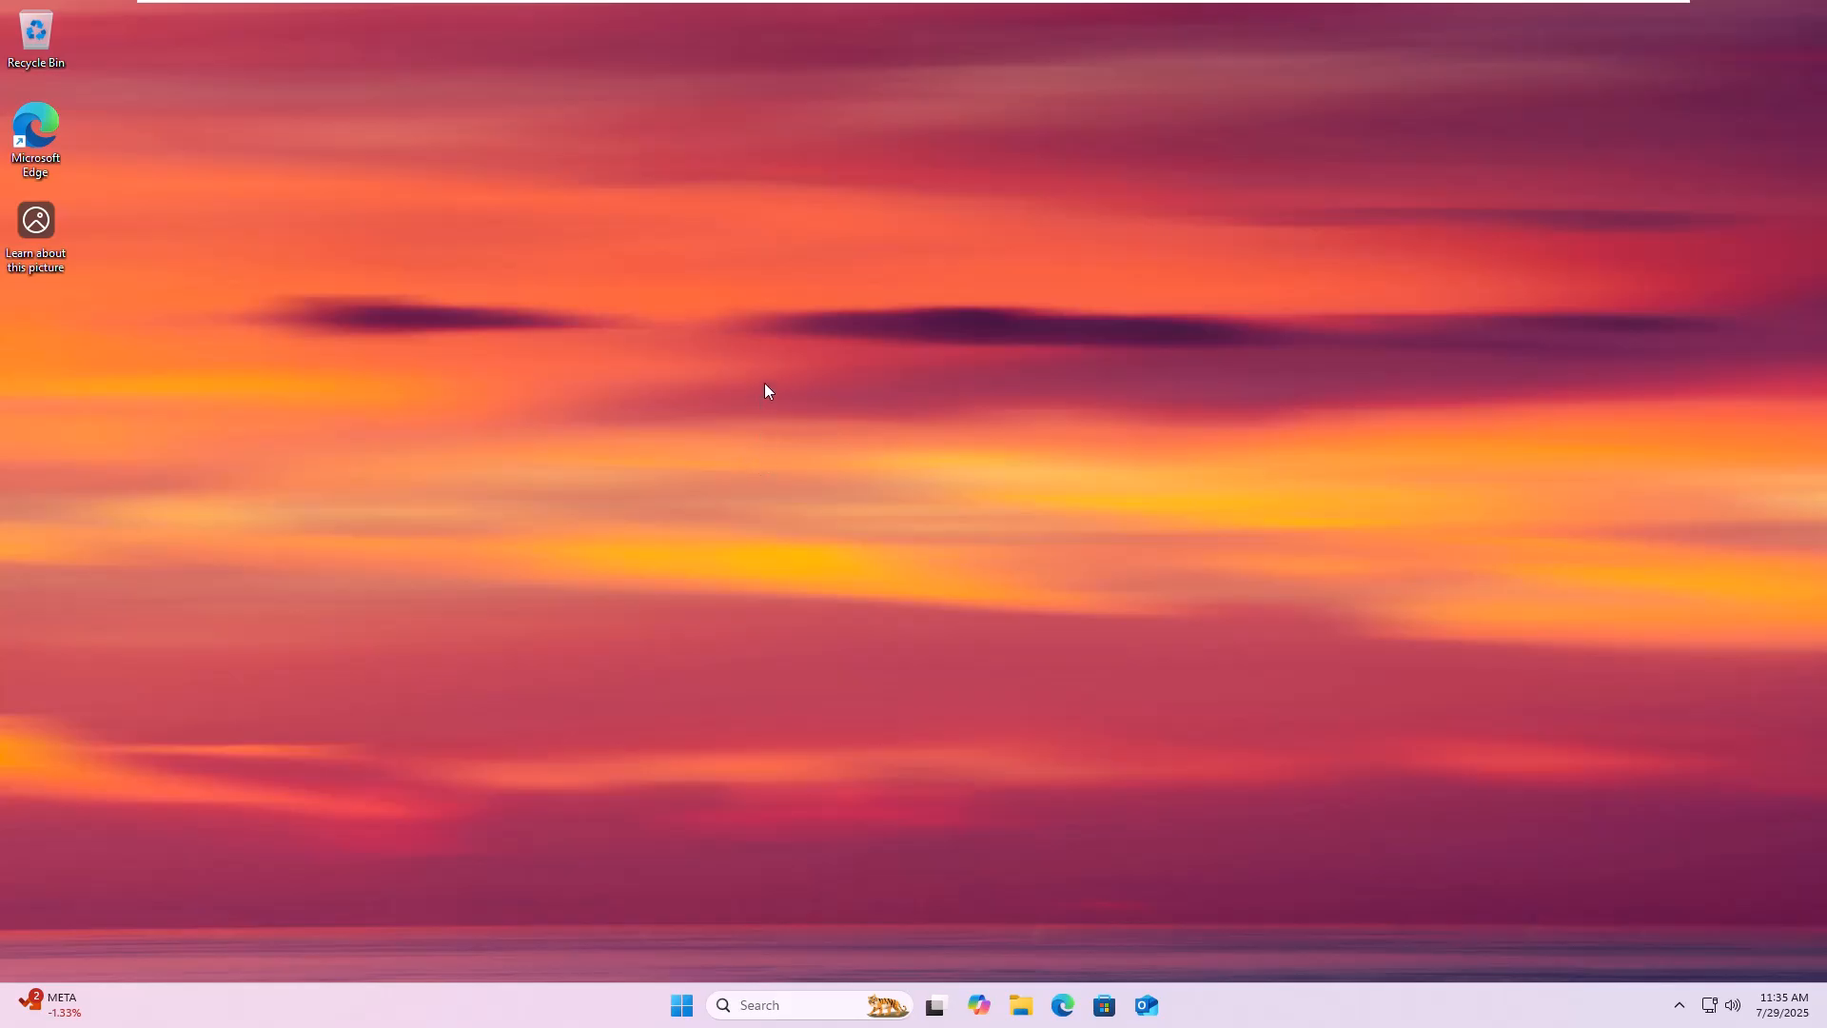
mouse_move(729, 228)
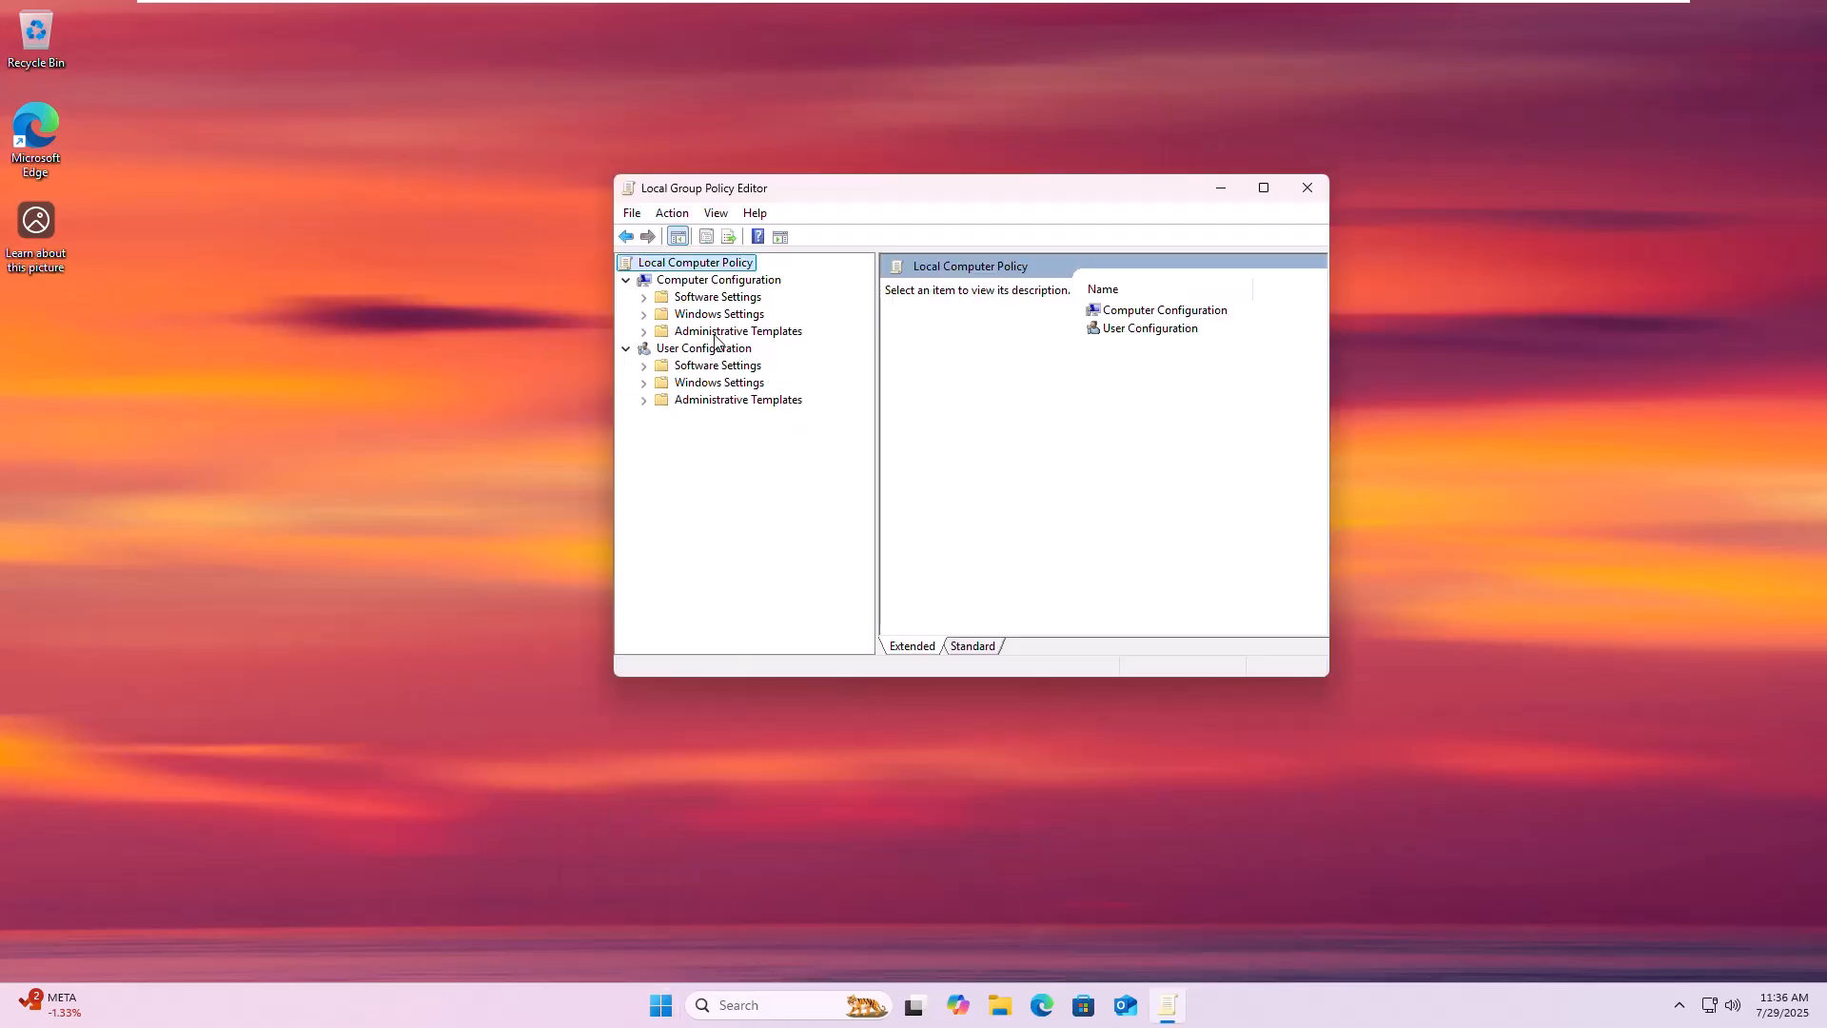
Select 'Disallow installation of printers using kernel-mode drivers' under Computer Configuration's Printers policies
click(736, 331)
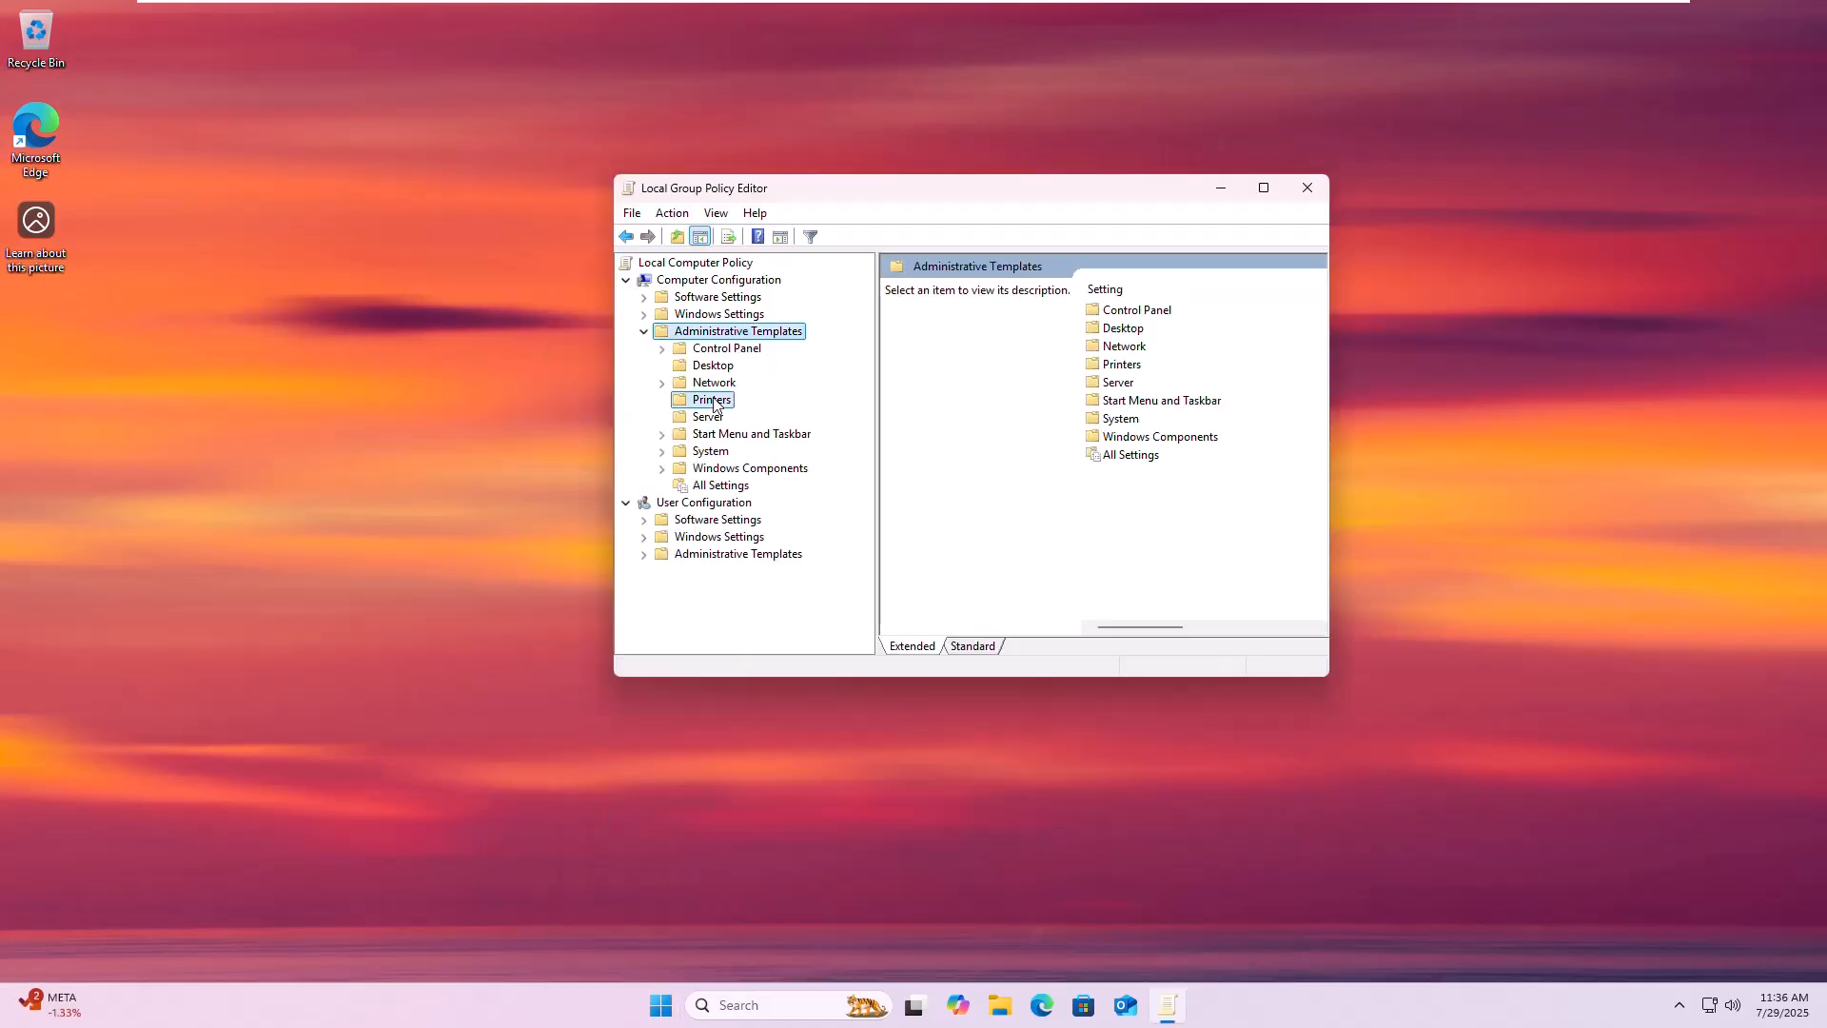
click(712, 400)
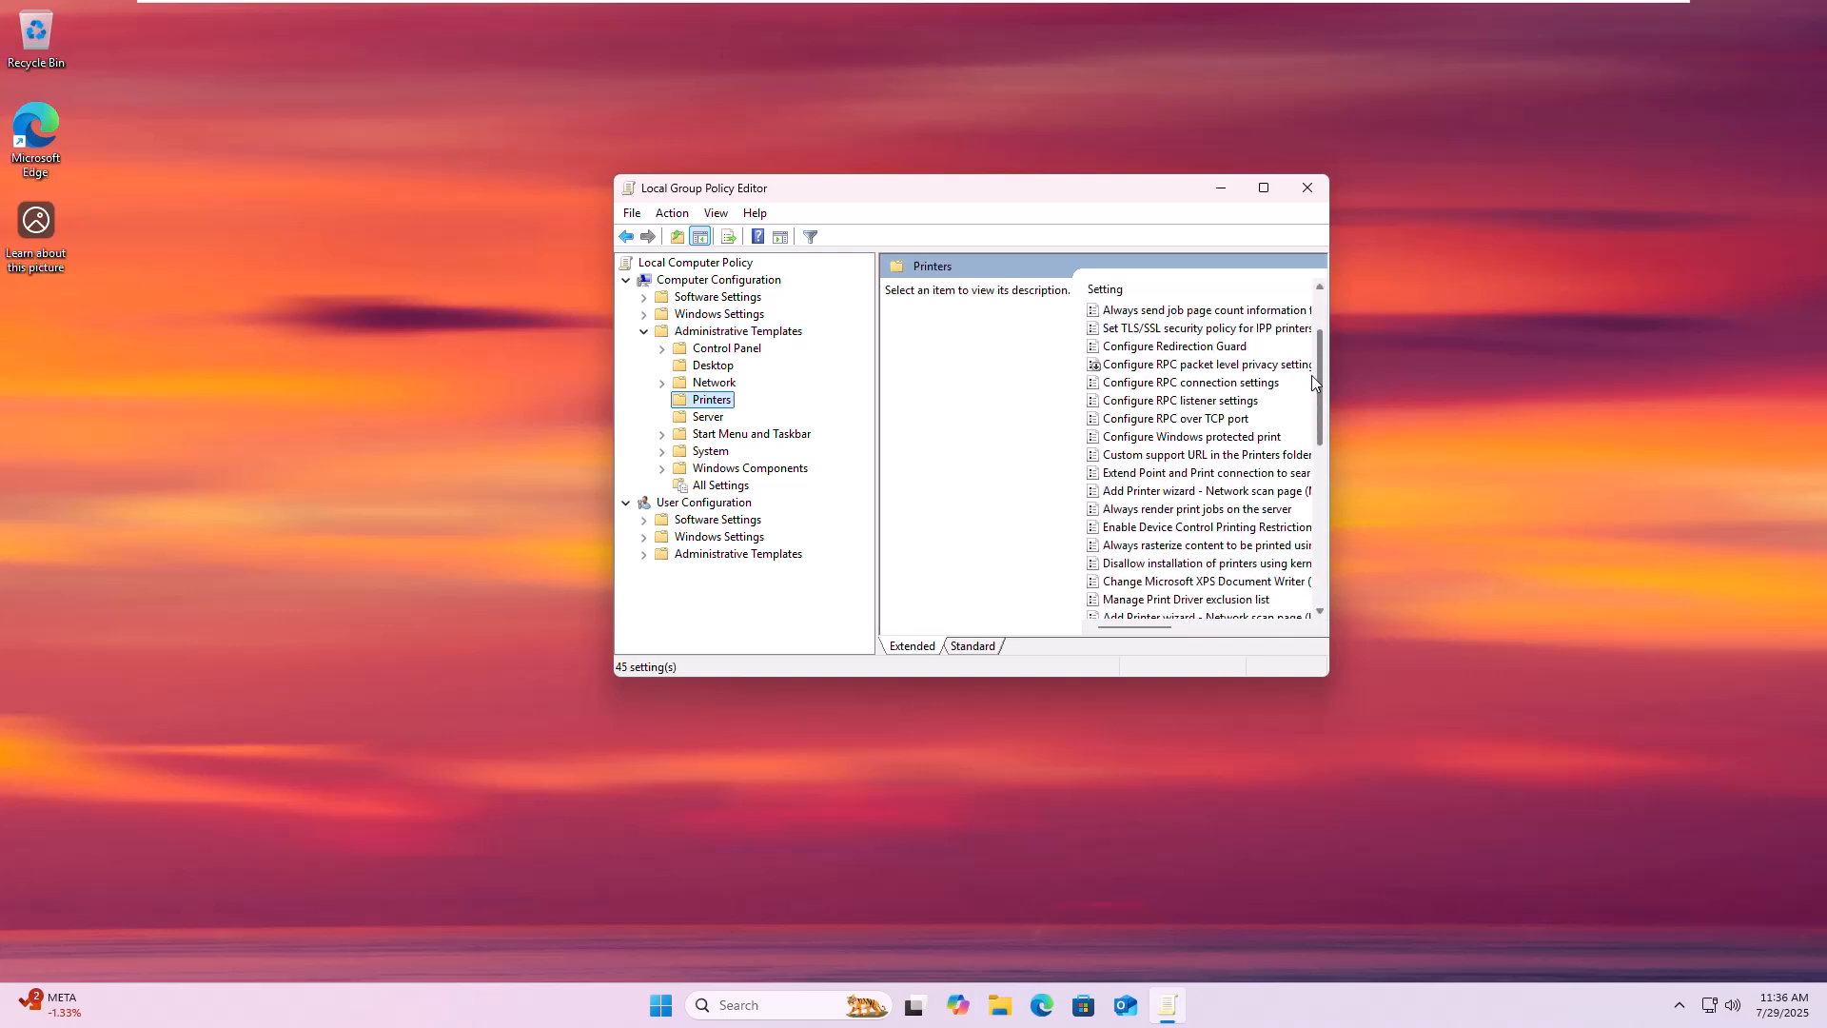
scroll(down, 3)
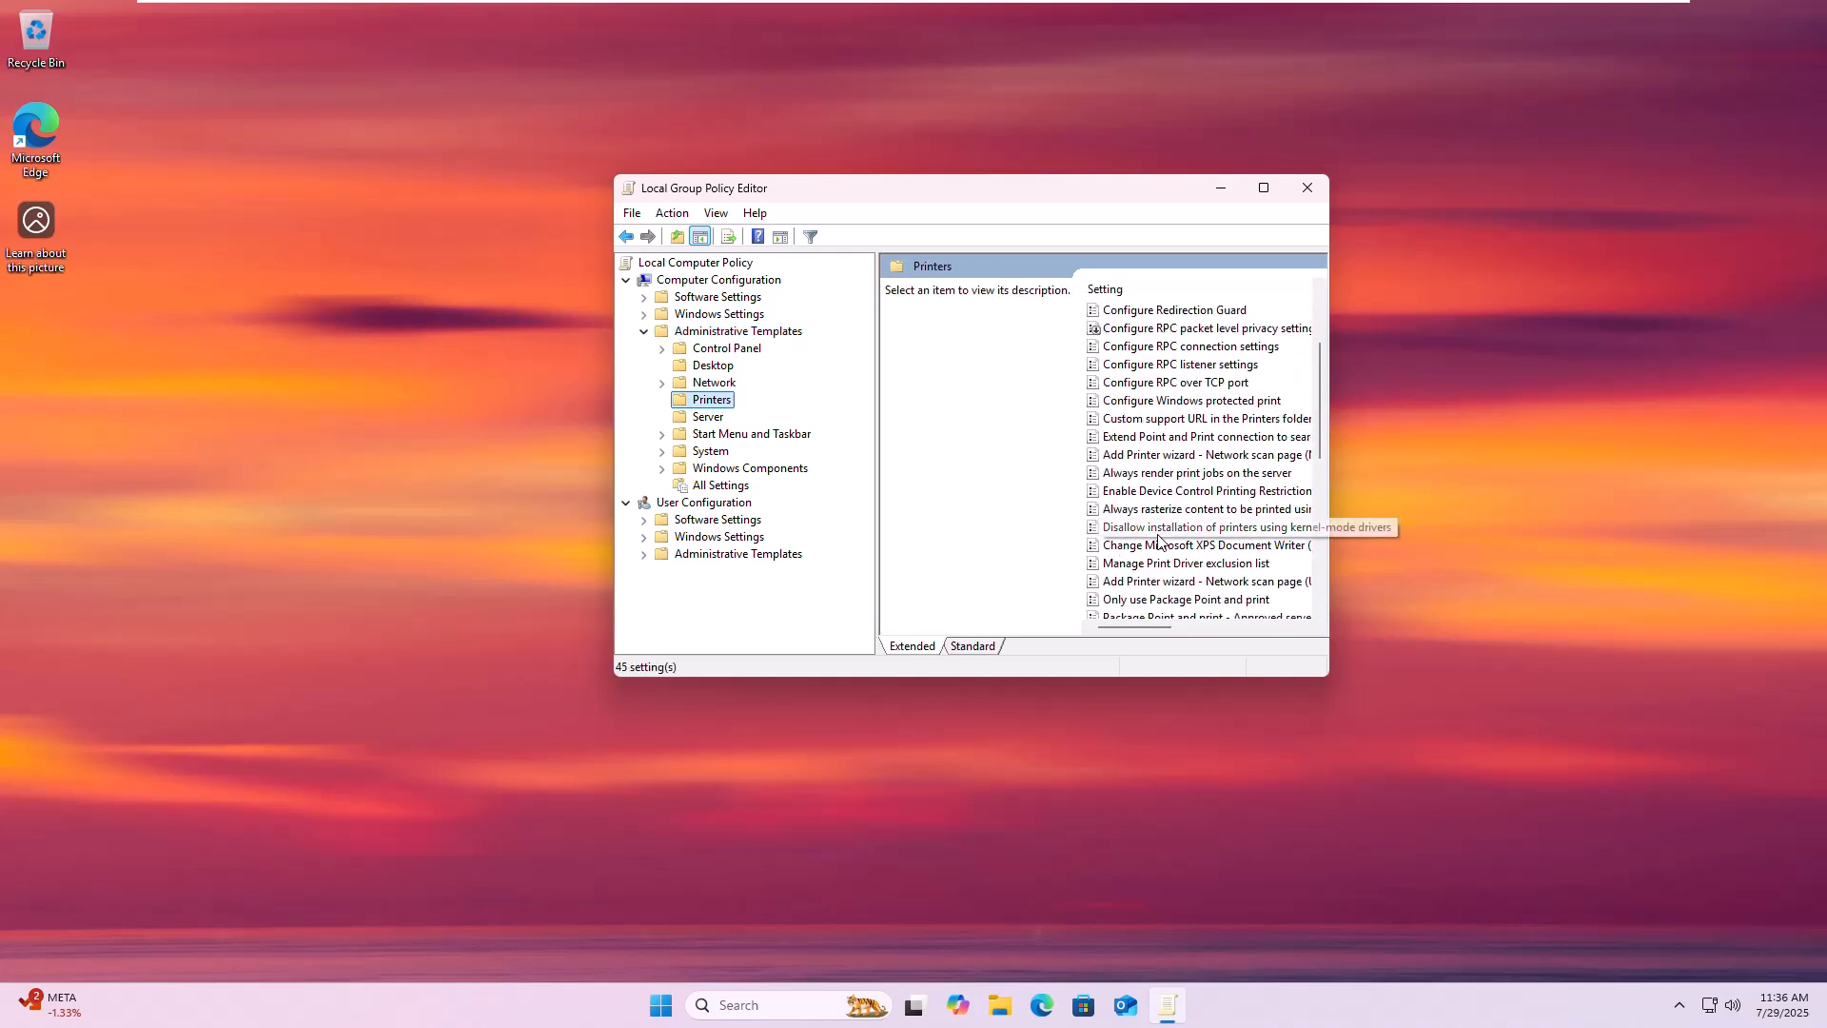
mouse_move(1123, 533)
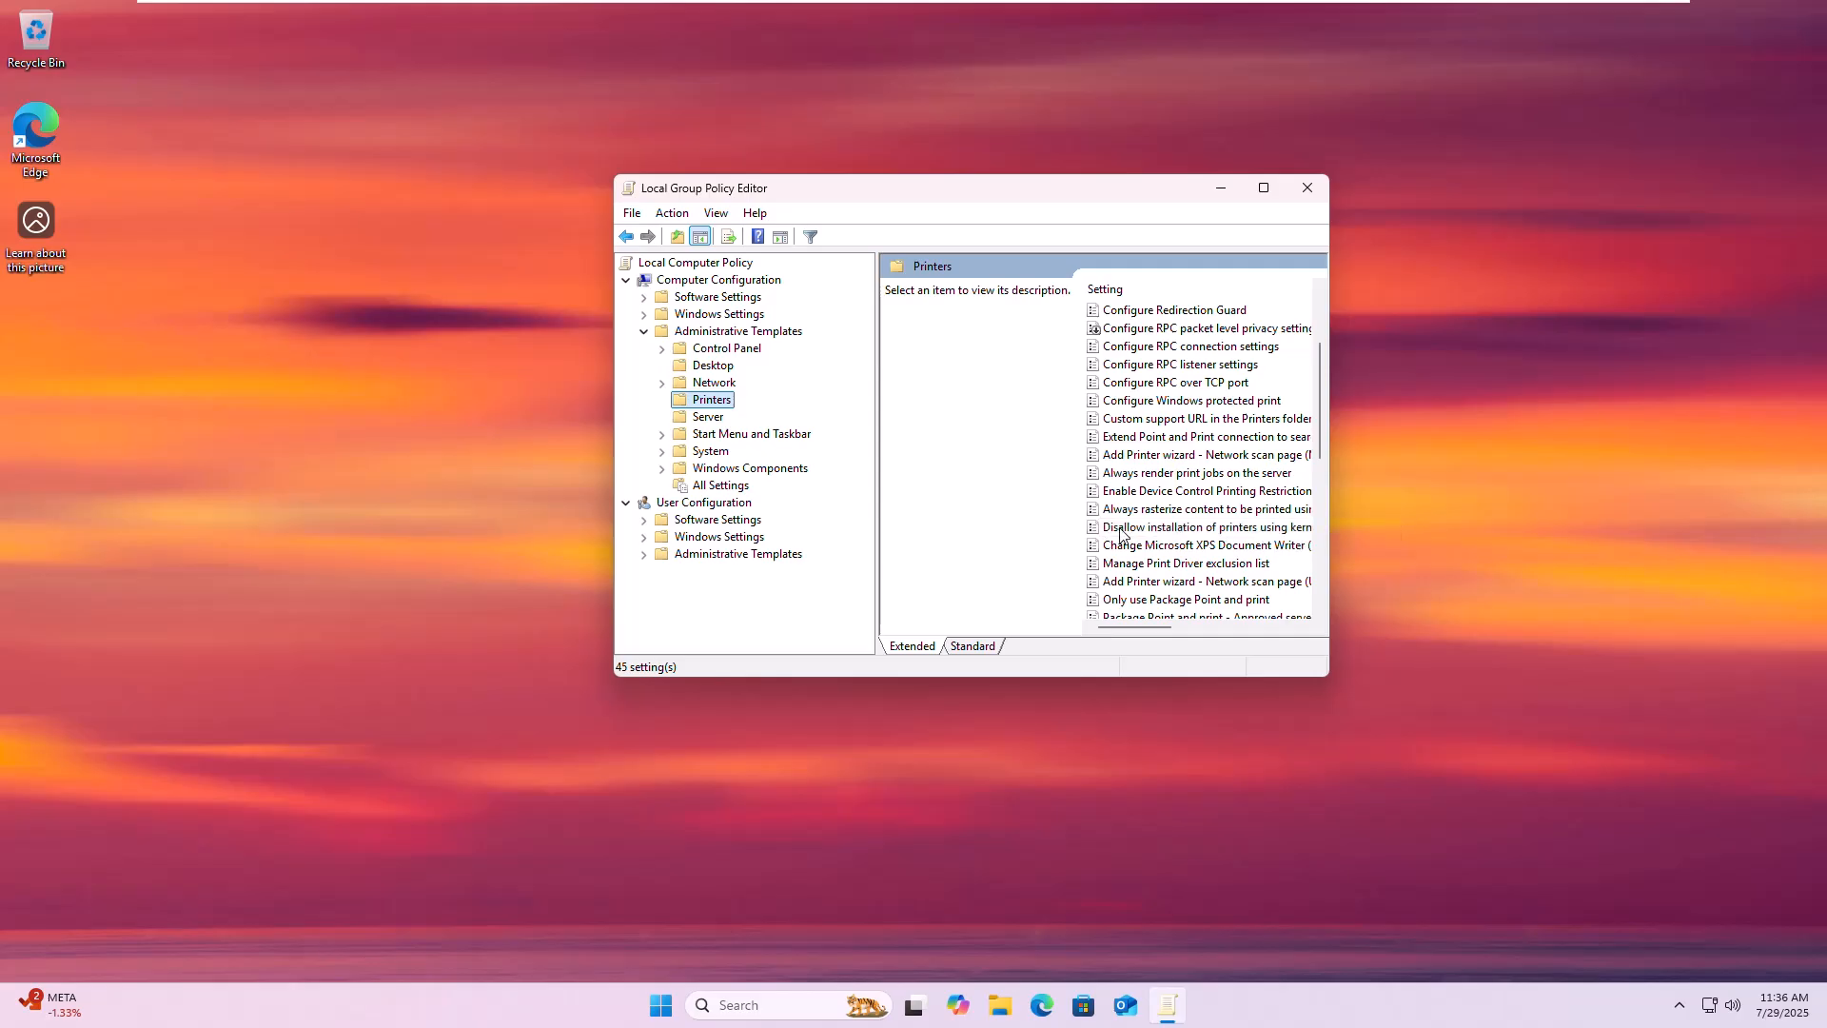
click(1205, 525)
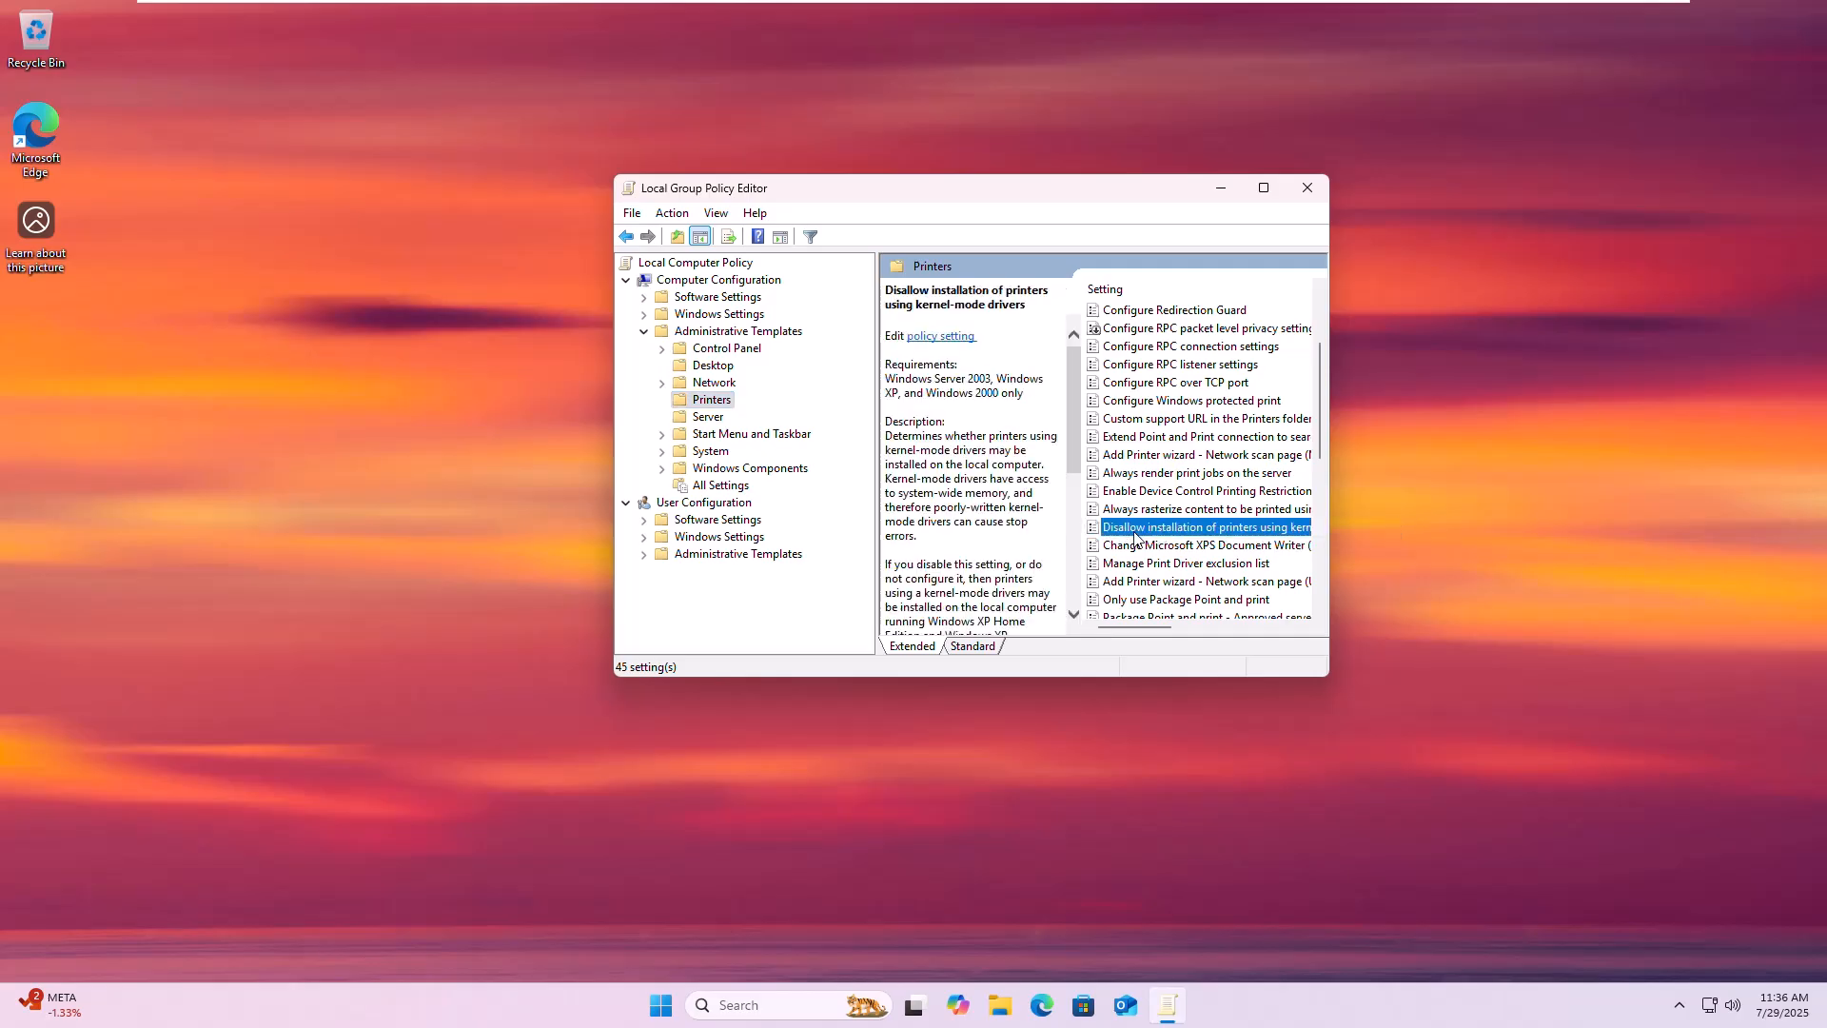
Set the kernel-mode printer driver policy to Enabled and close the Local Group Policy Editor
double_click(1206, 525)
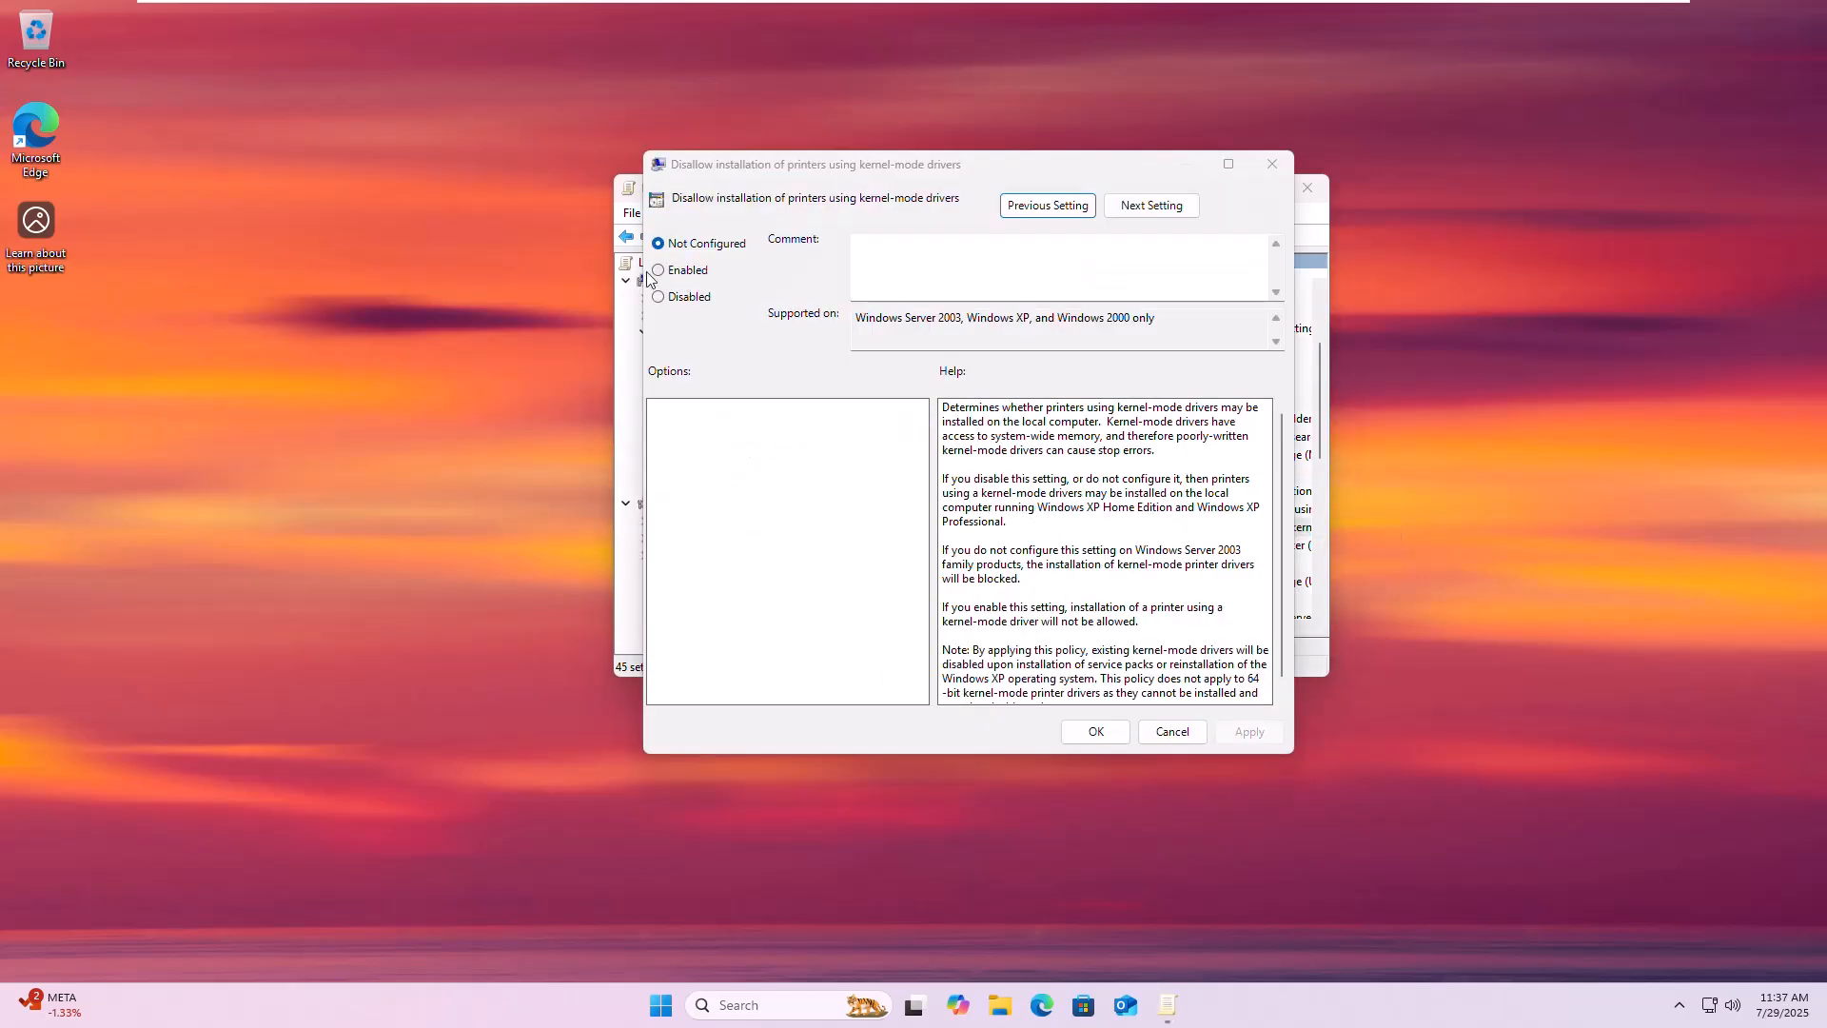
click(658, 270)
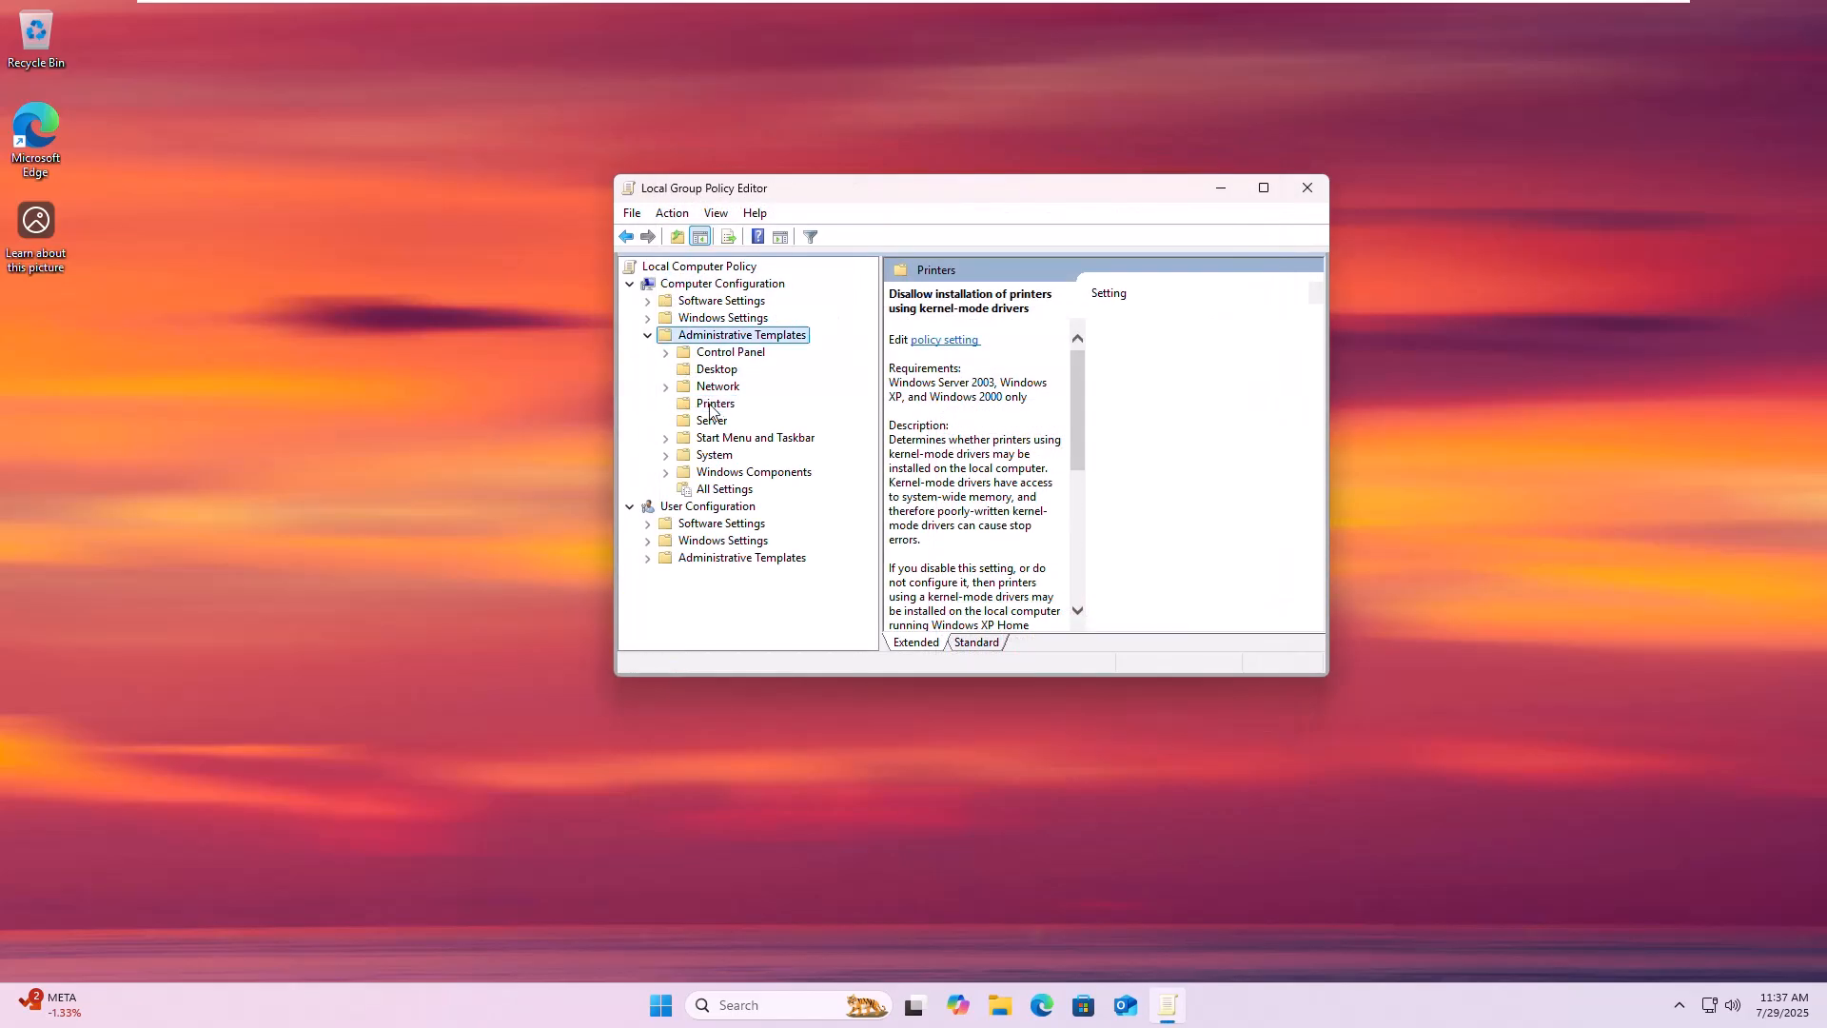
click(723, 281)
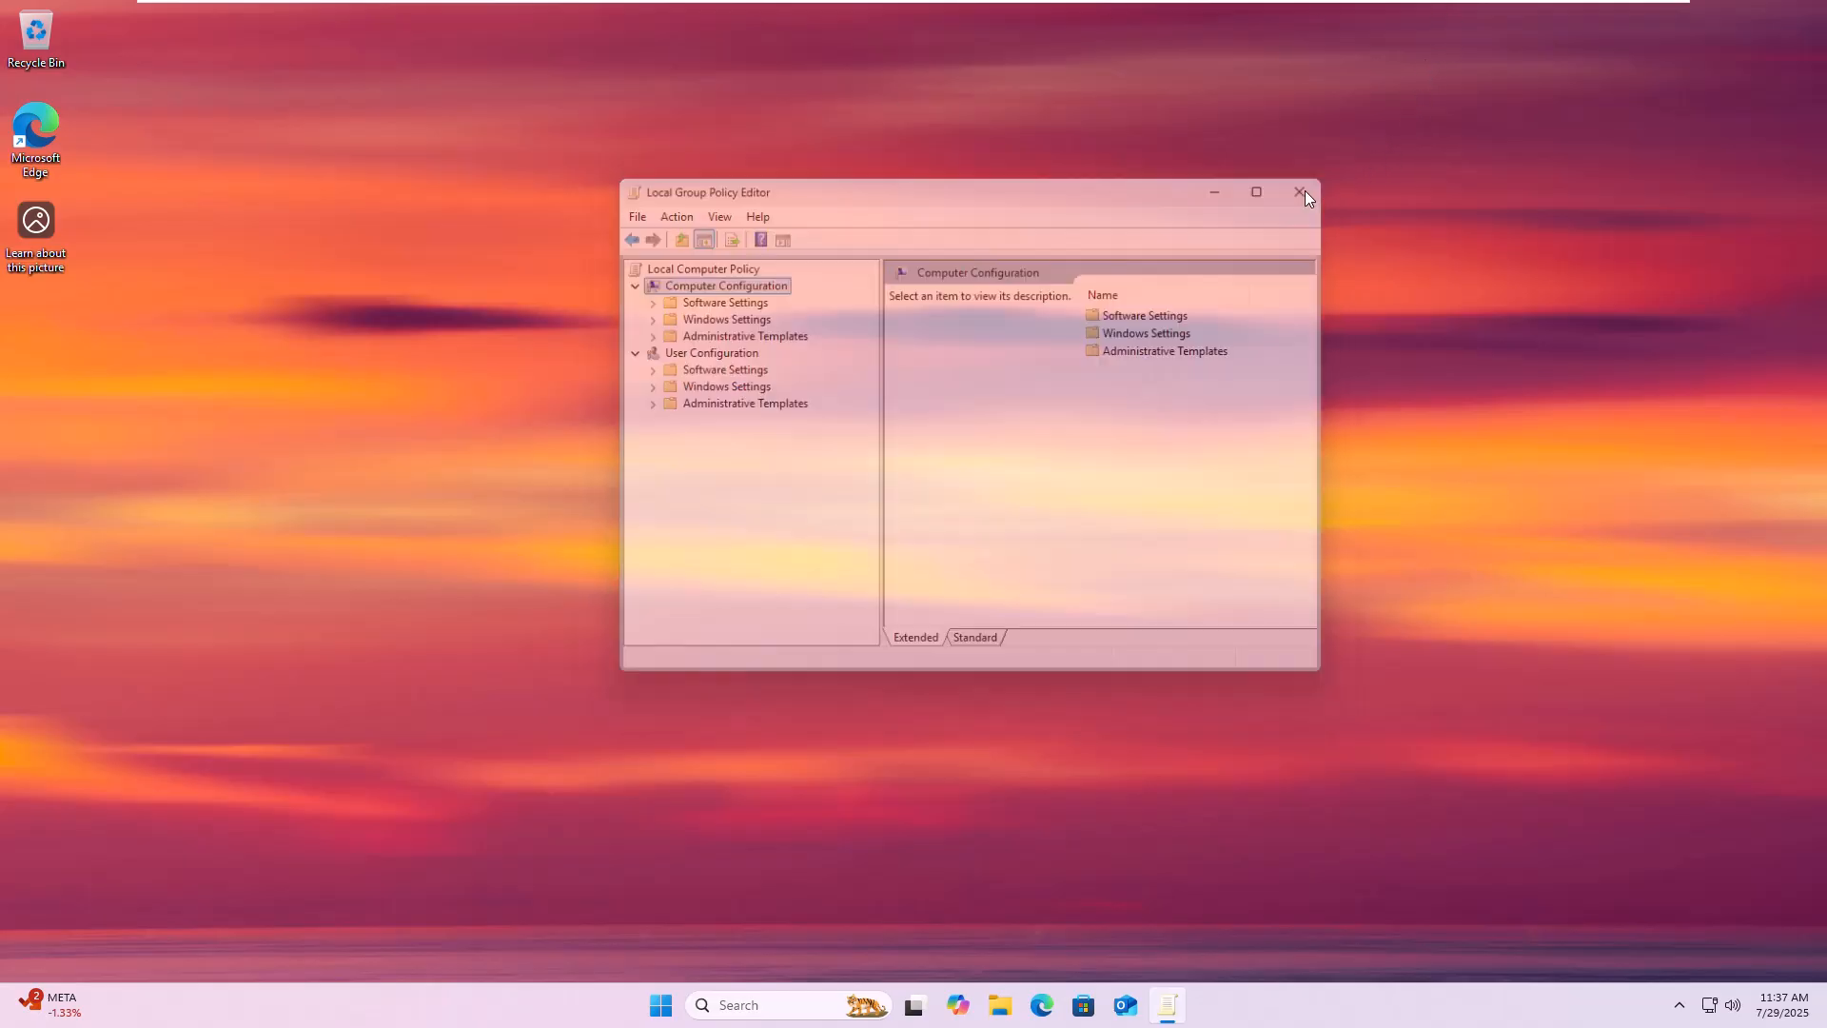
click(1297, 192)
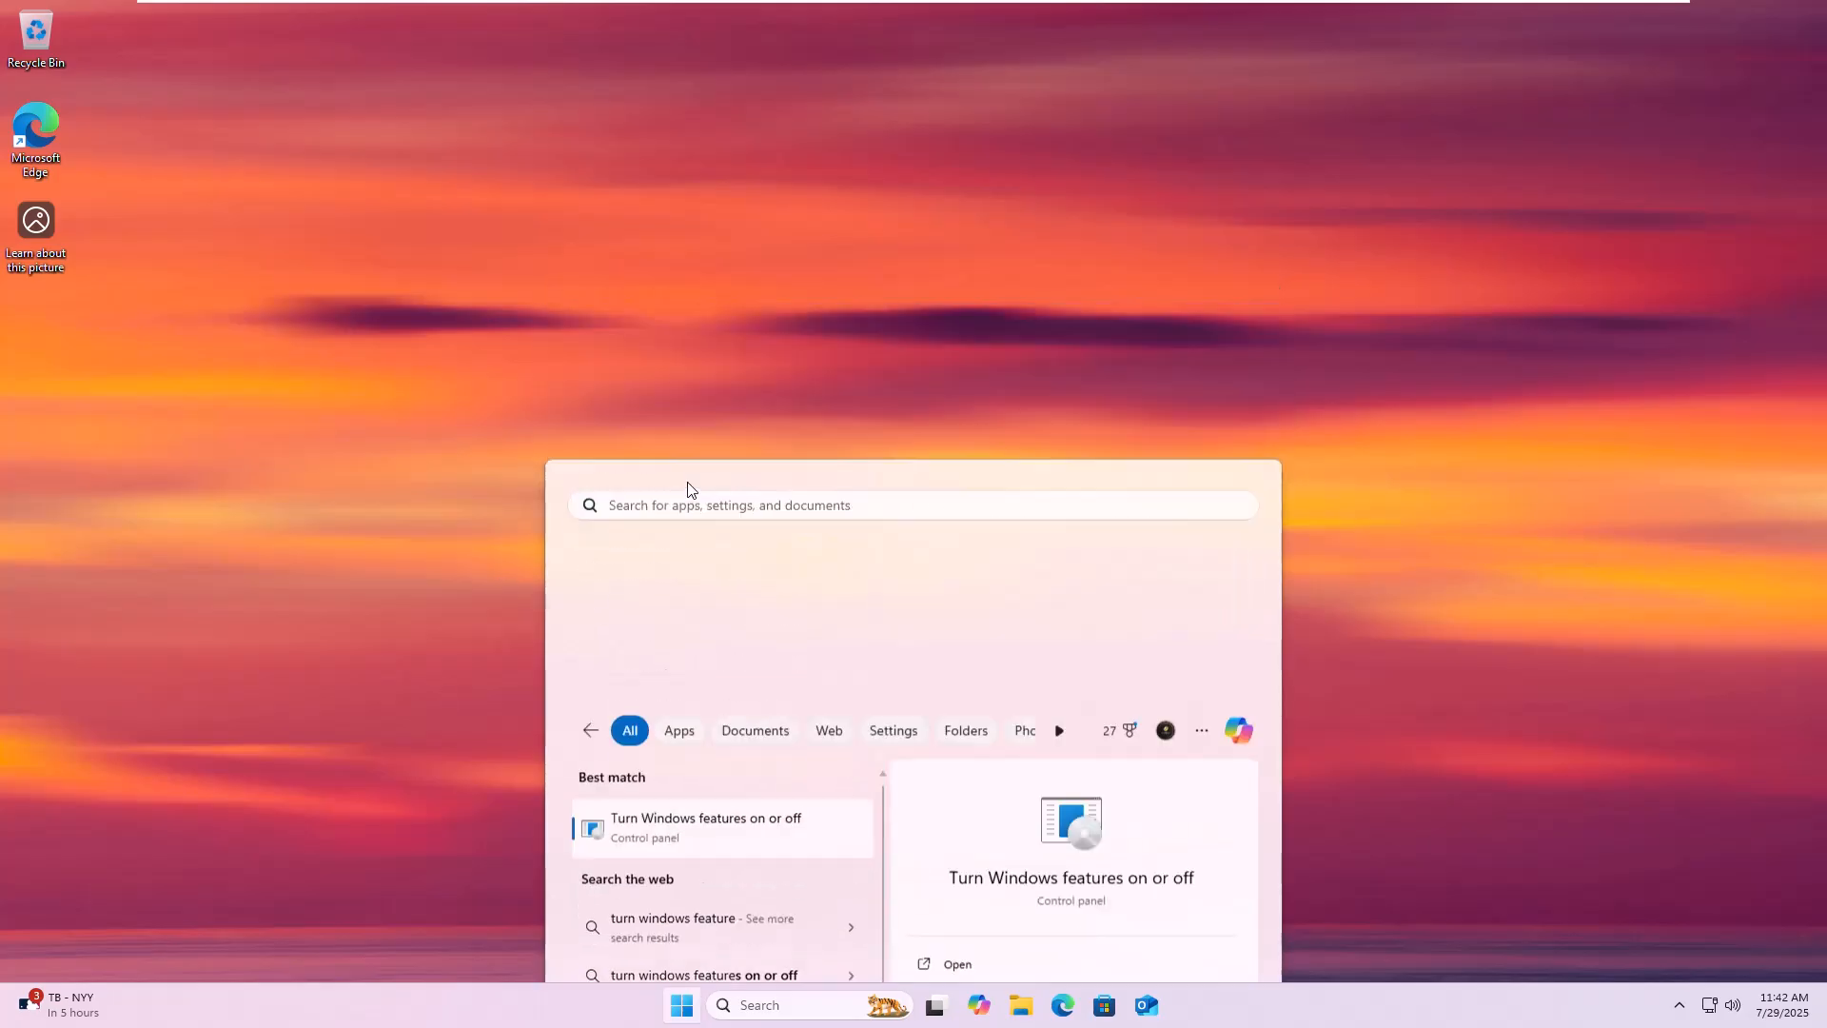
Launch 'Turn Windows features on or off' from the Windows Search best match
click(706, 826)
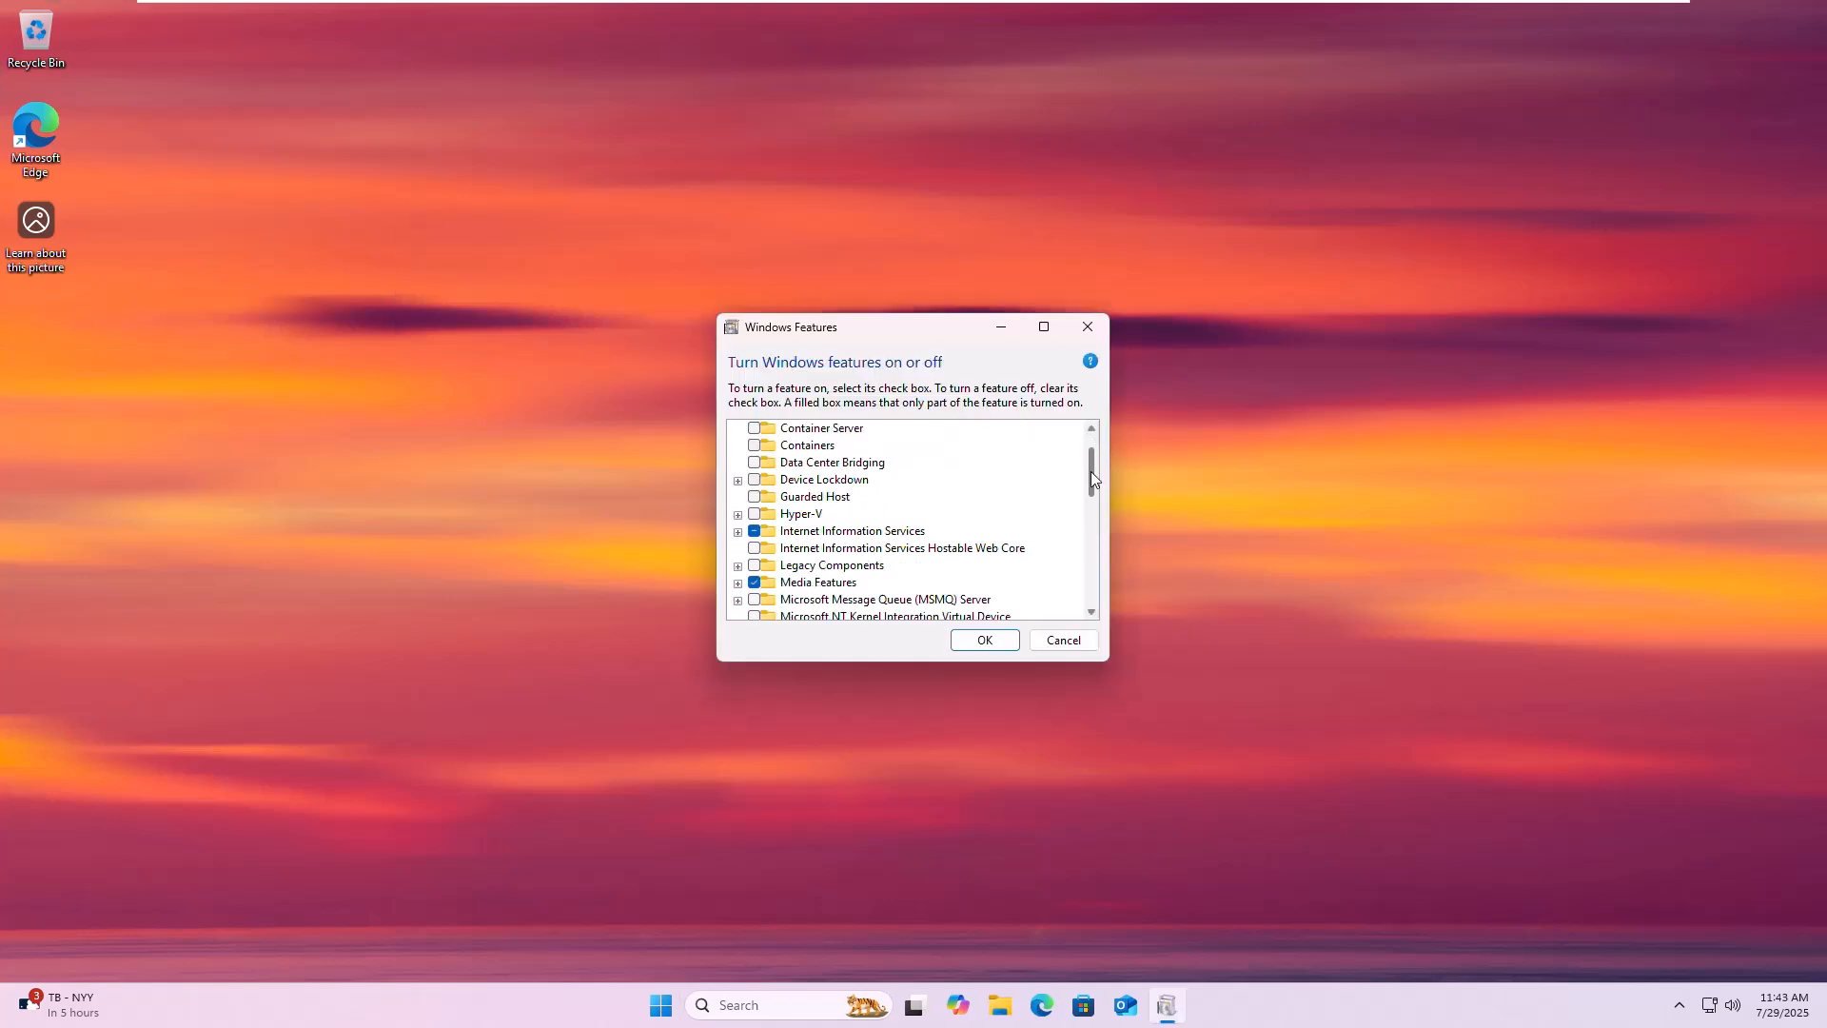
Tick SMB 1.0/CIFS Client under SMB 1.0/CIFS File Sharing Support and apply with OK
scroll(down, 3)
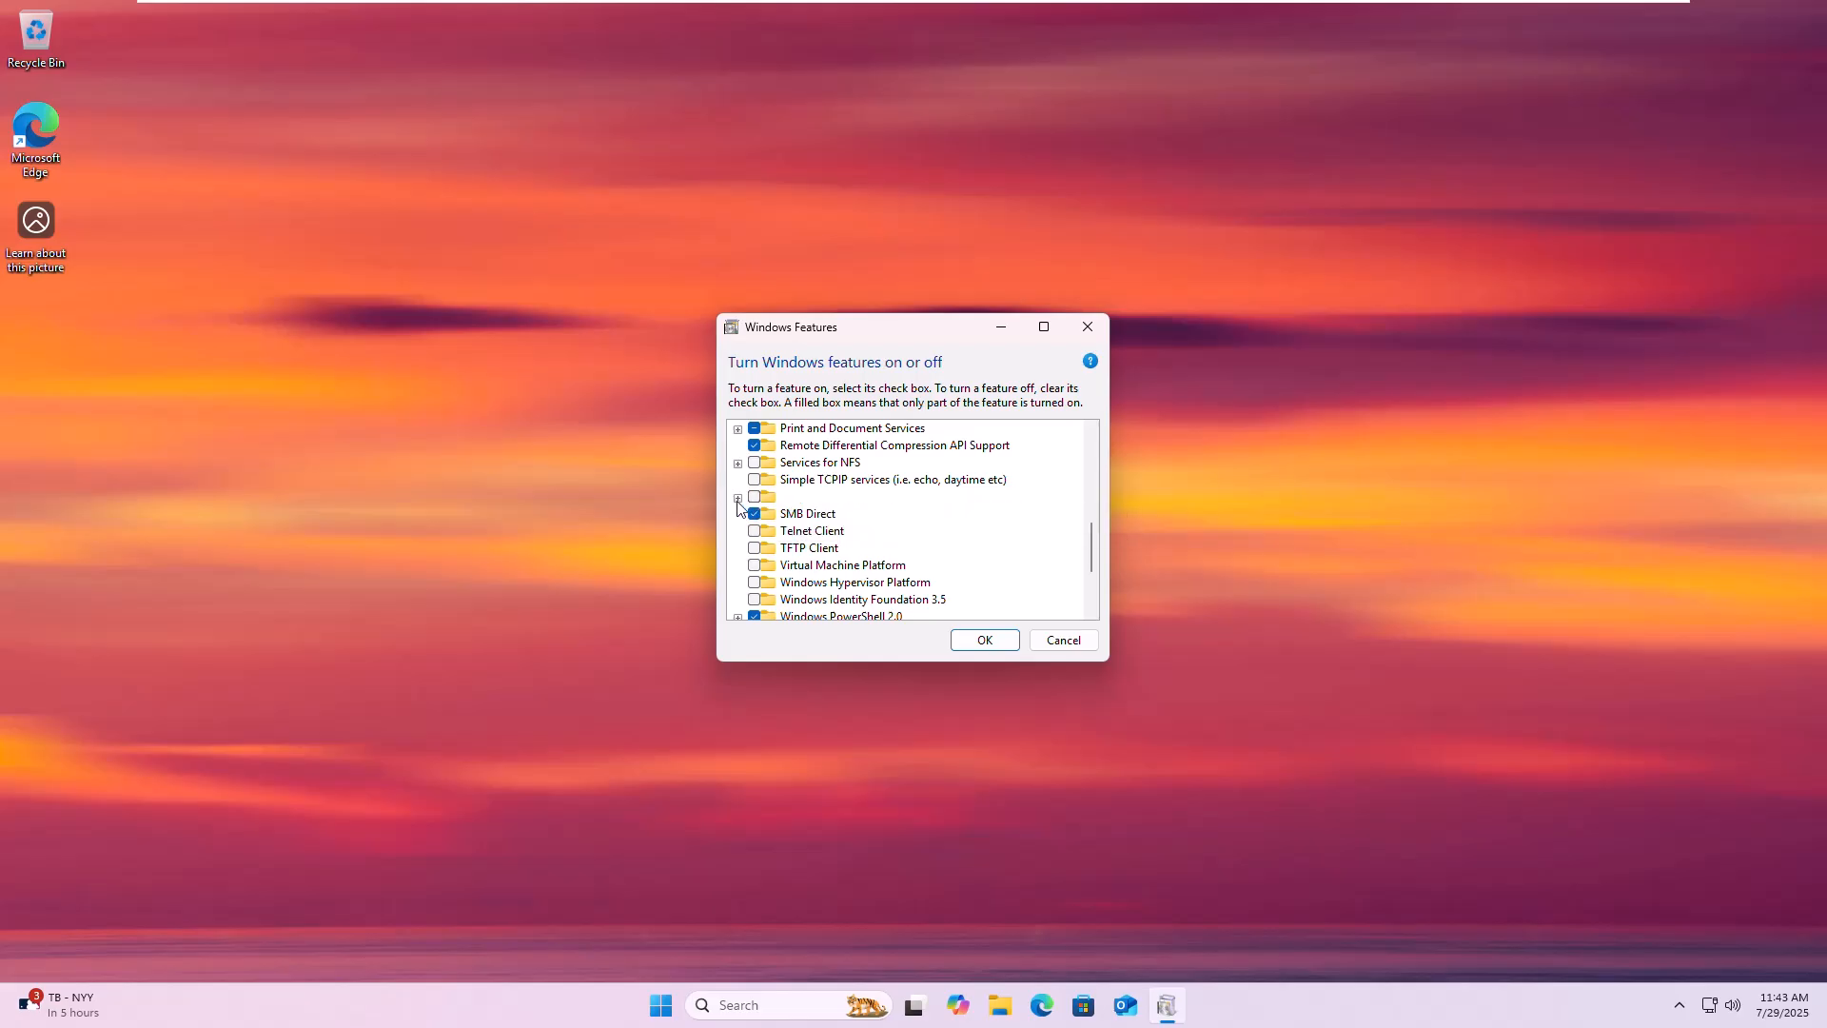
click(738, 495)
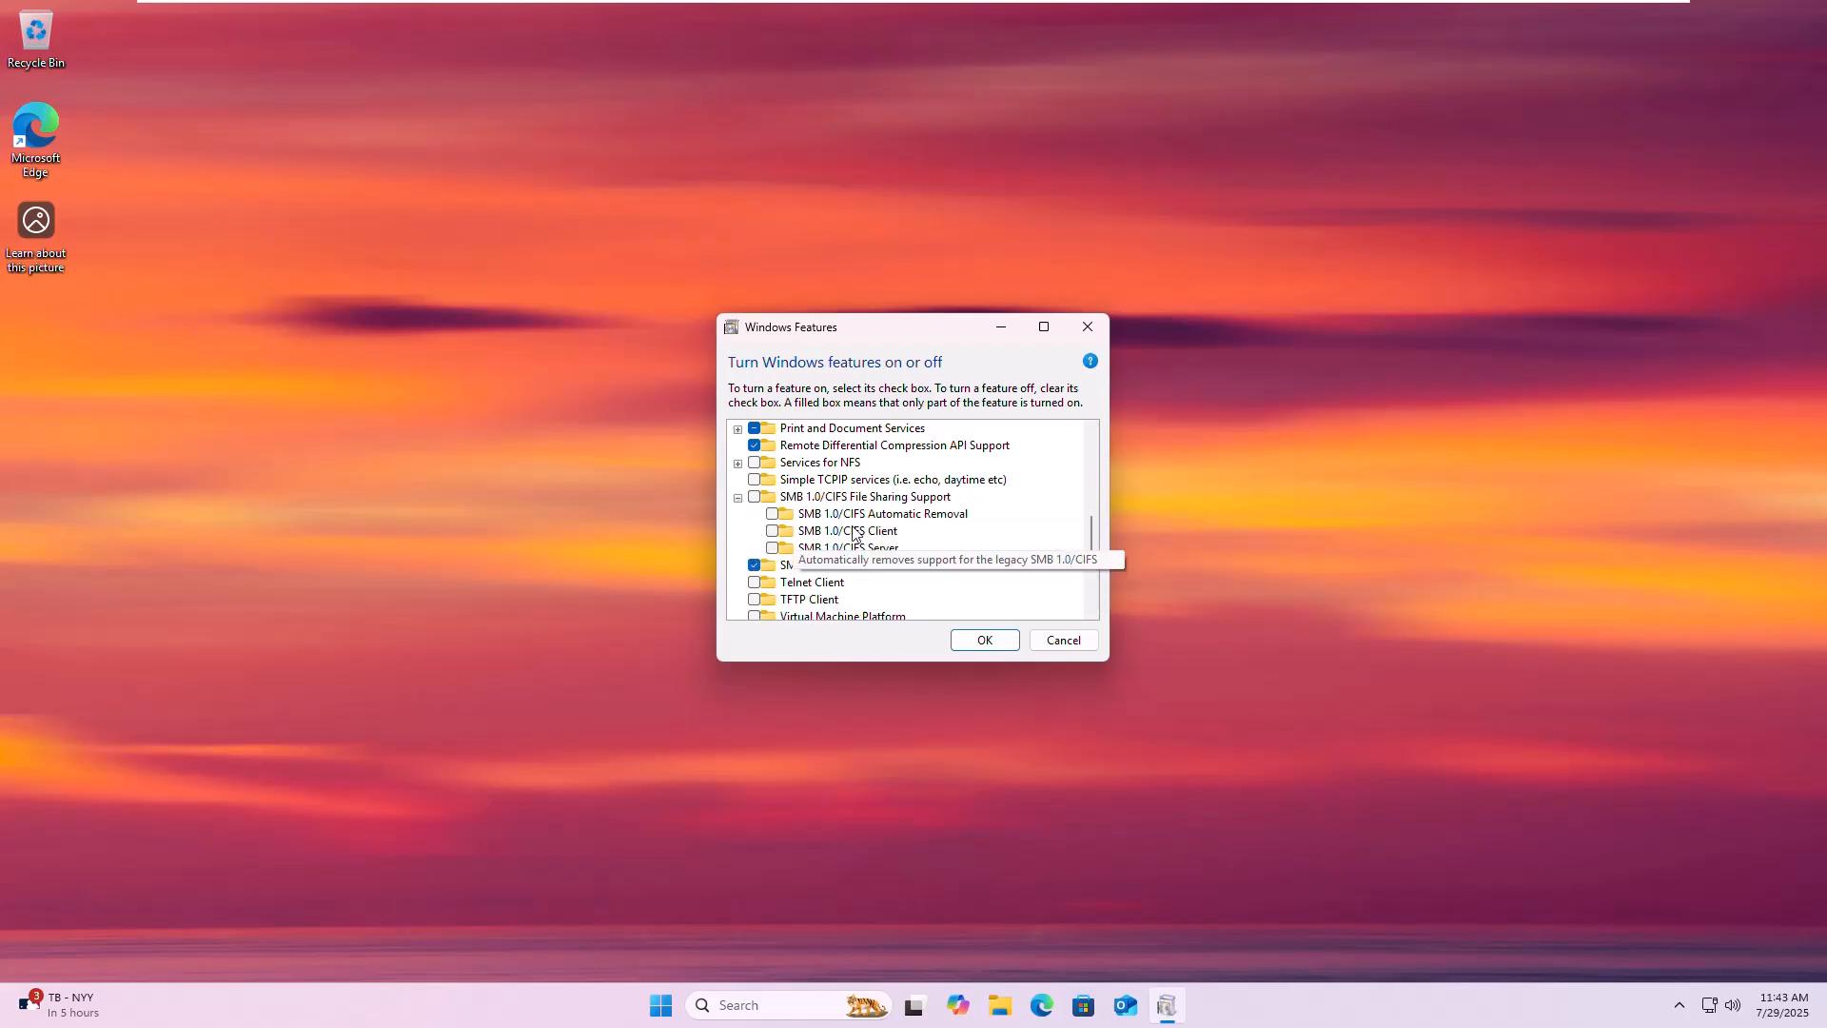
click(846, 529)
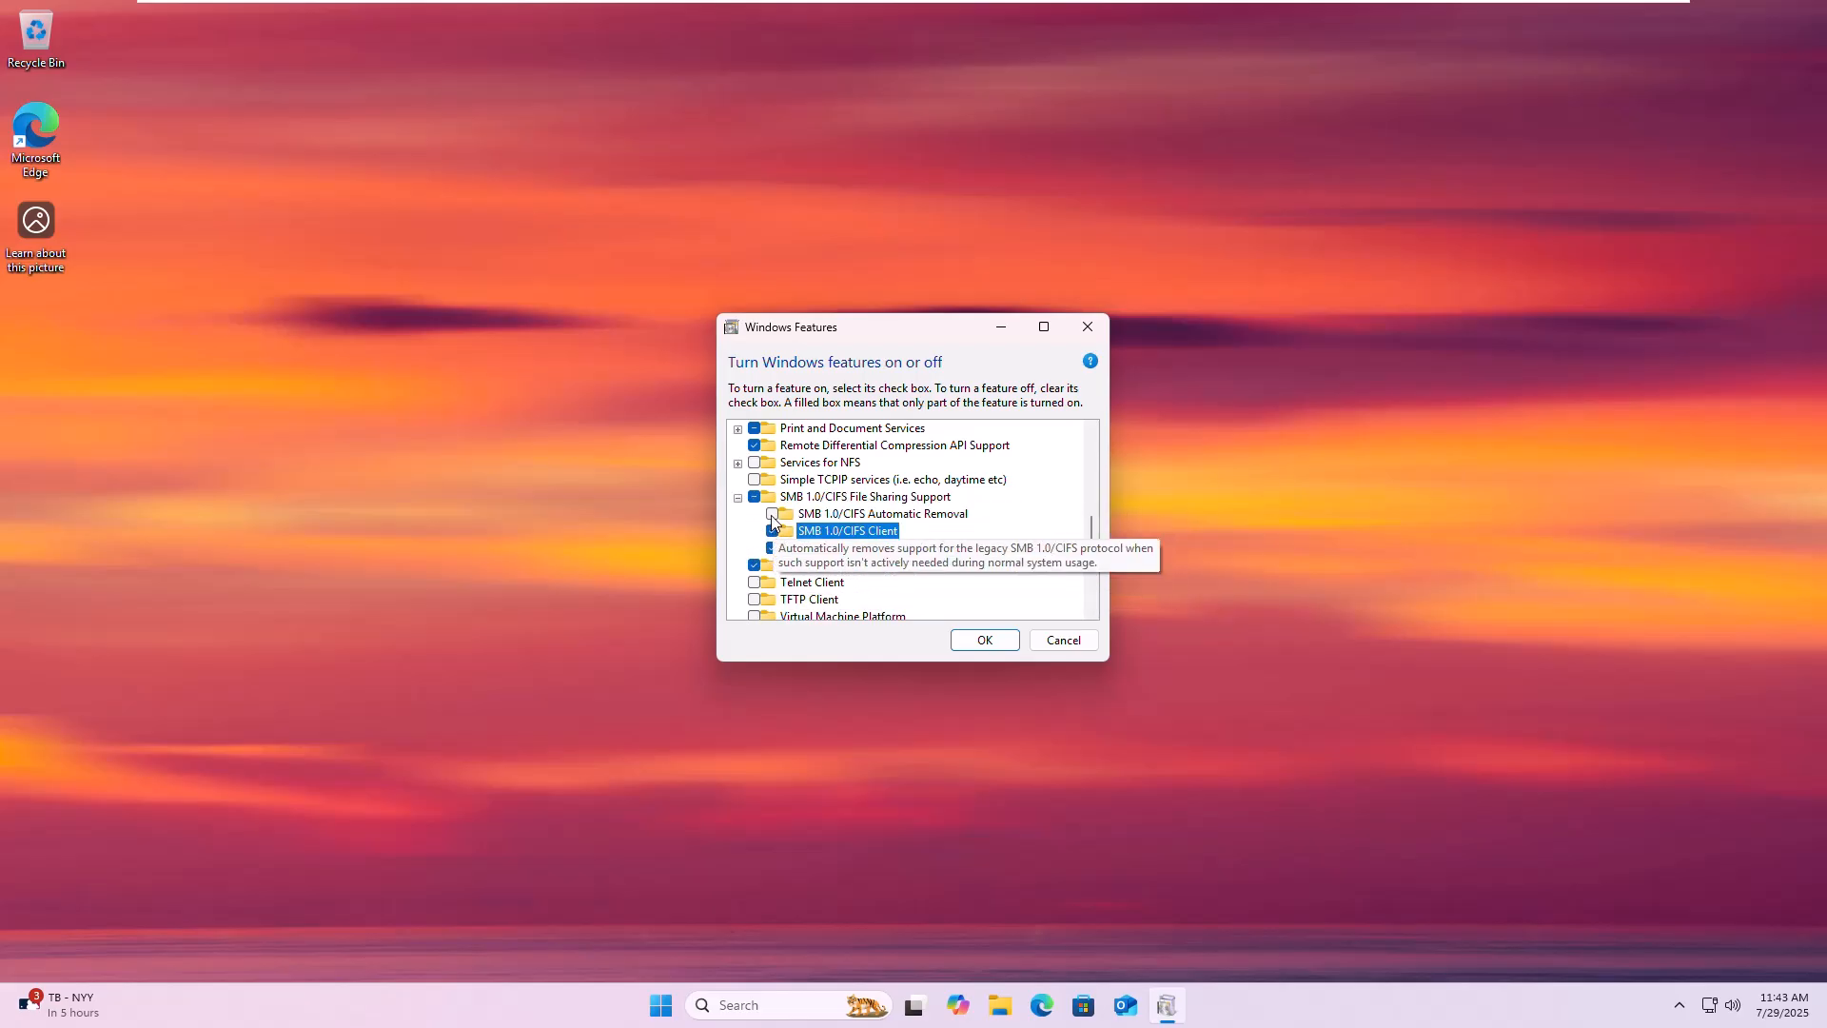
click(986, 640)
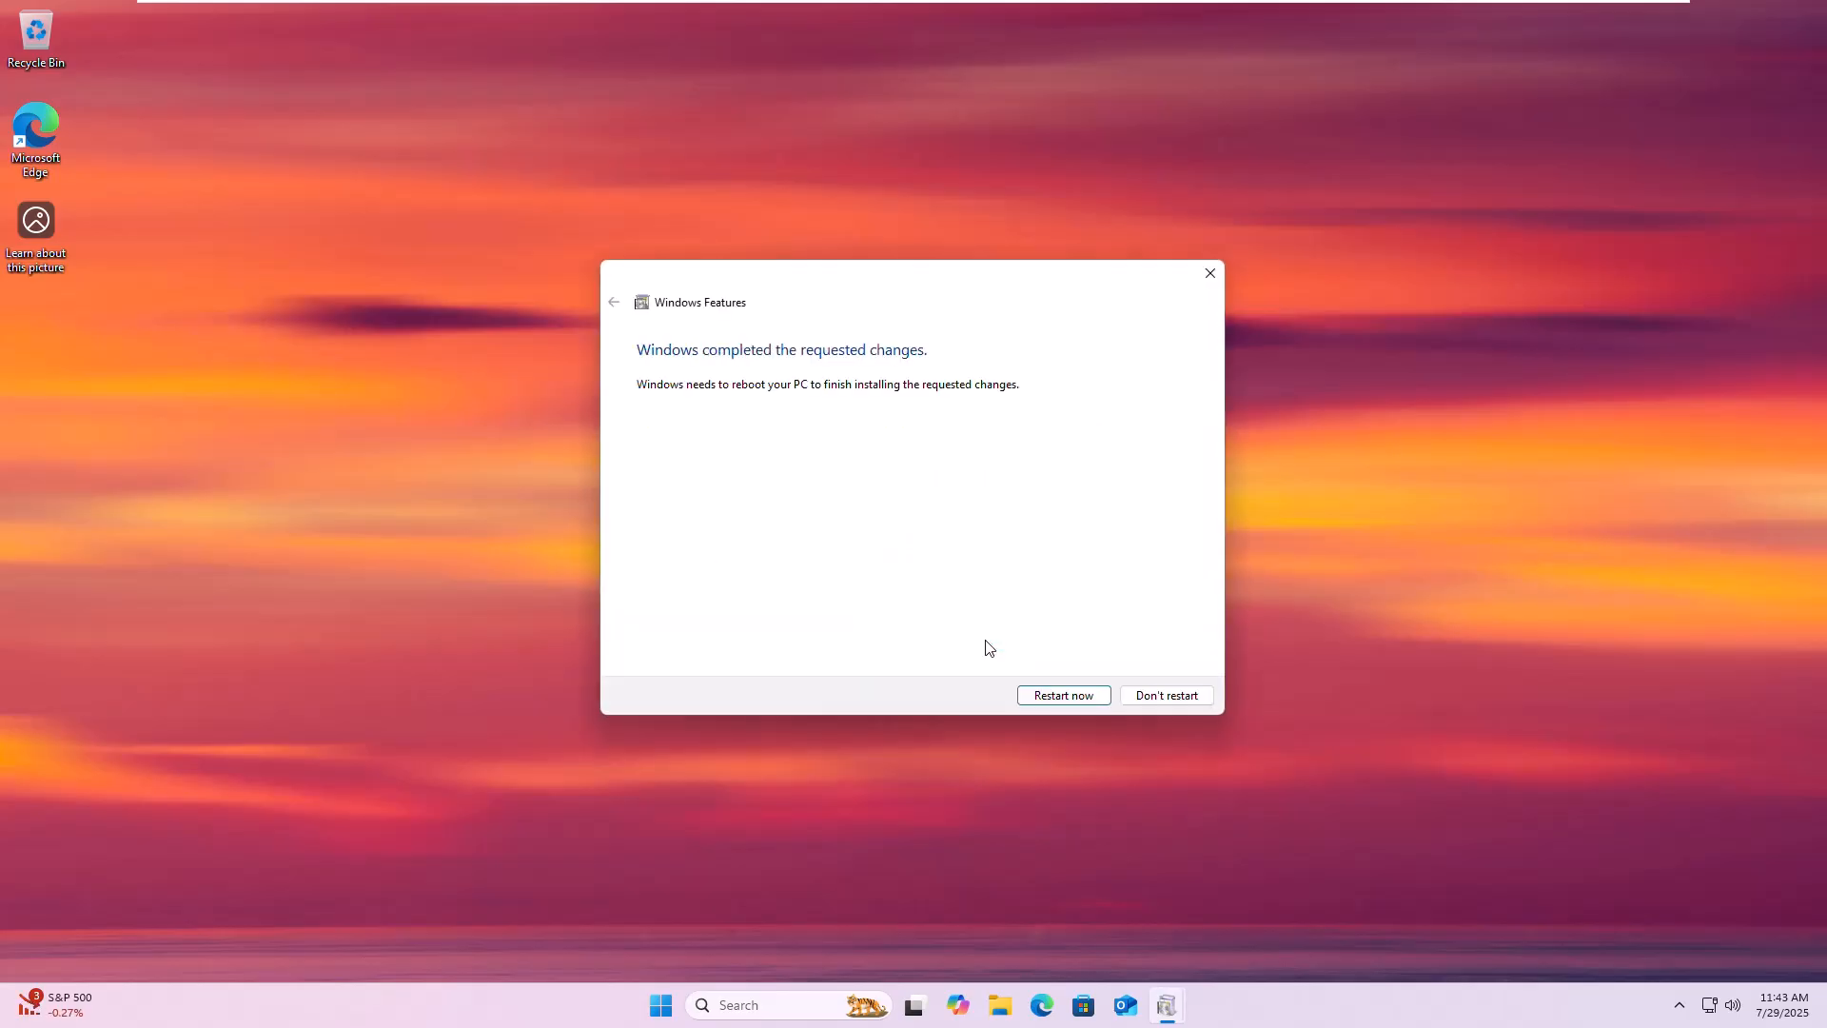
mouse_move(1073, 701)
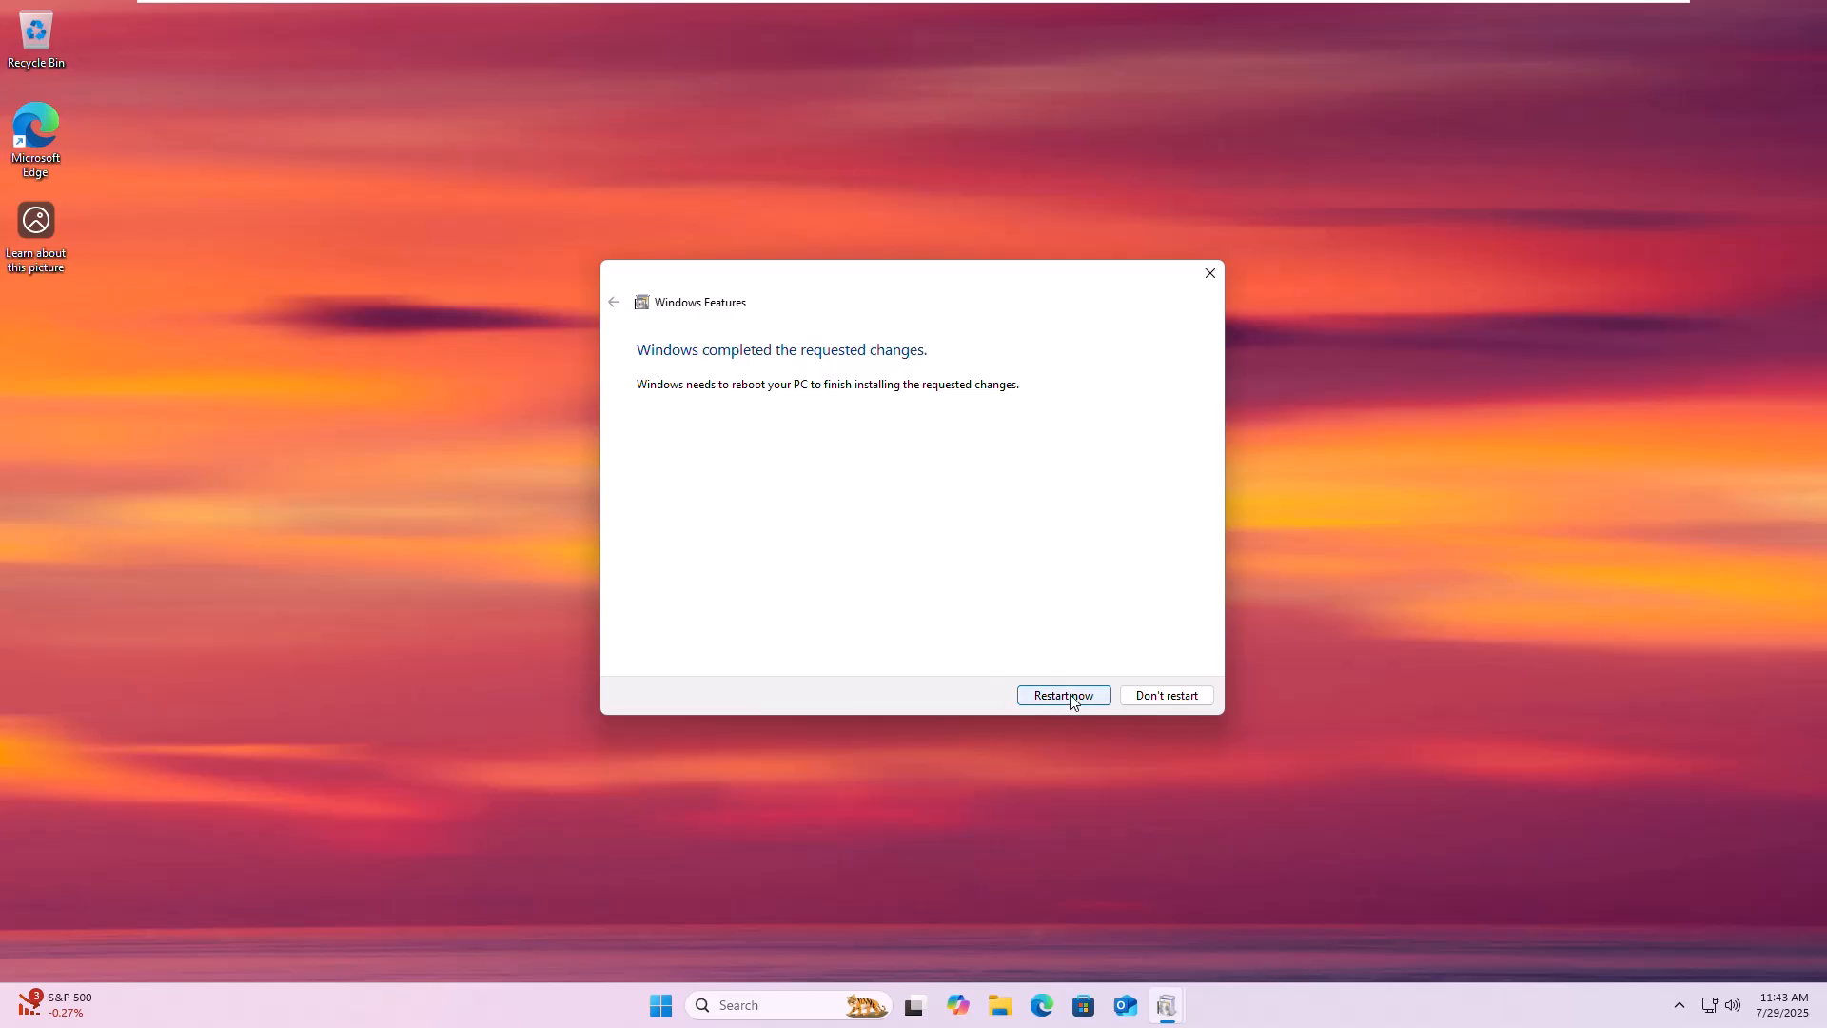
Restart the PC now, then search 'serv' to bring up the Services console
click(1061, 695)
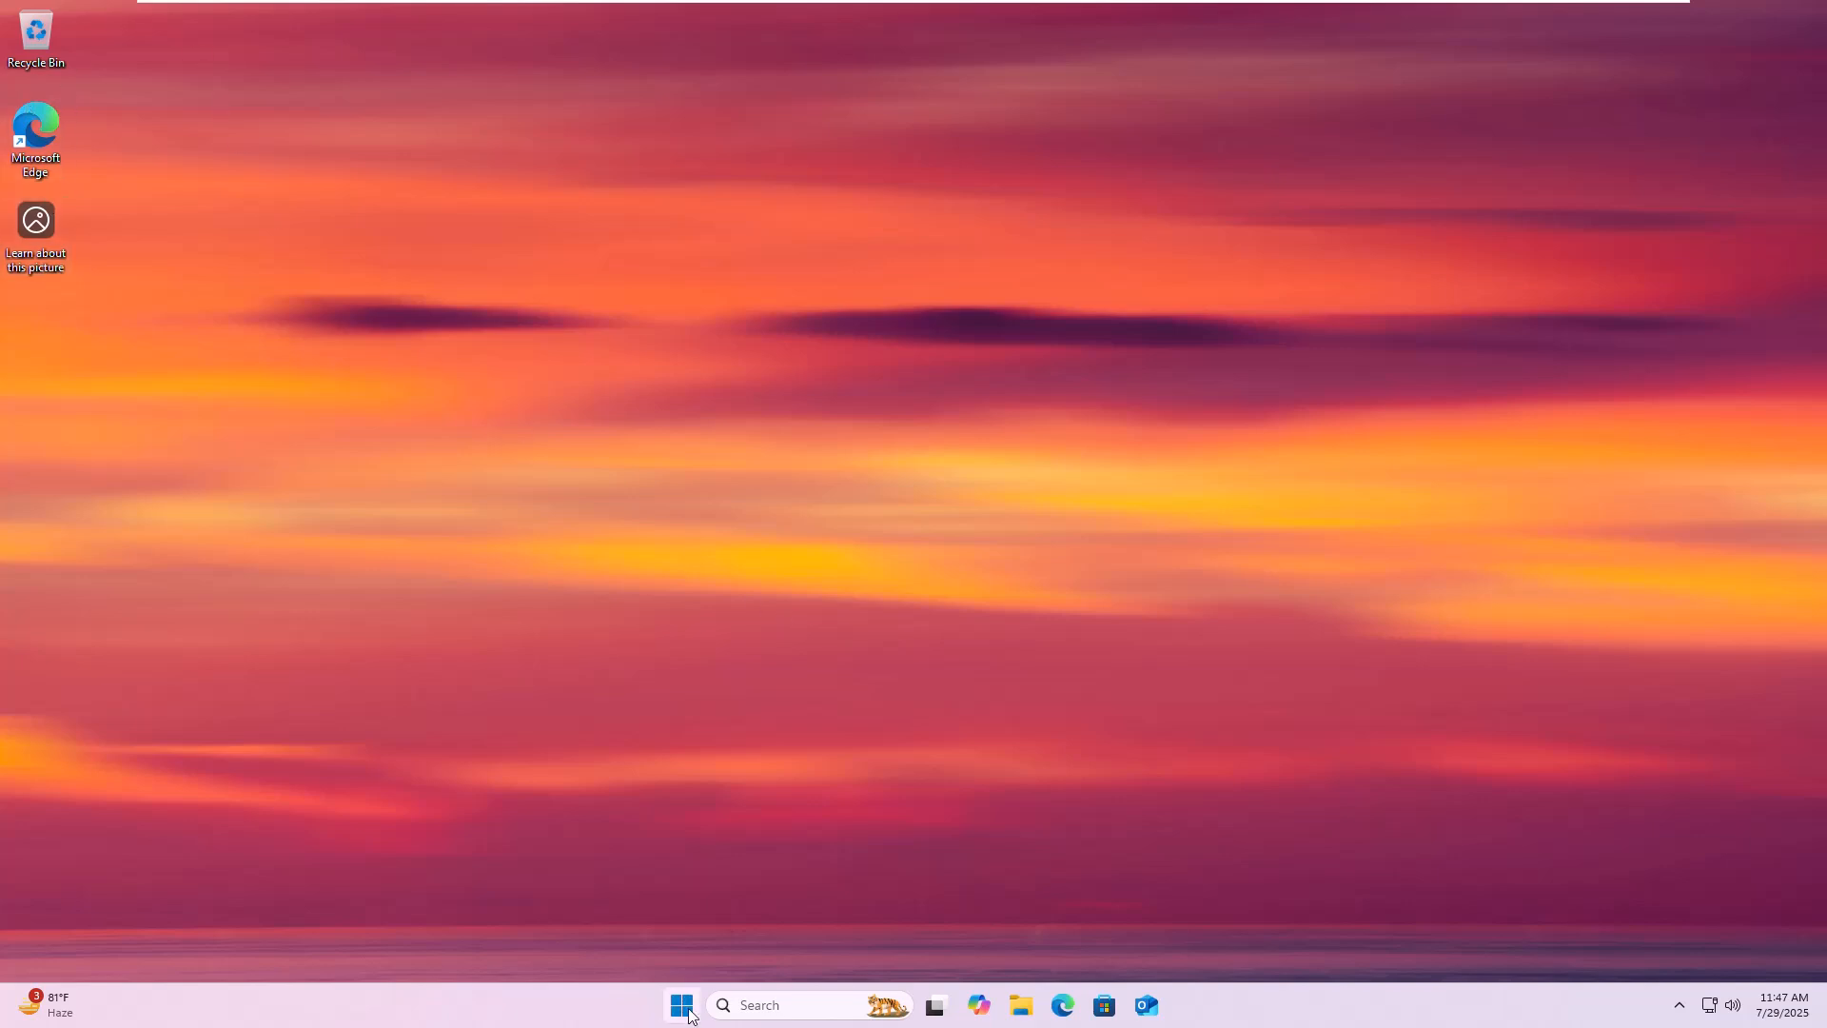
text(serv)
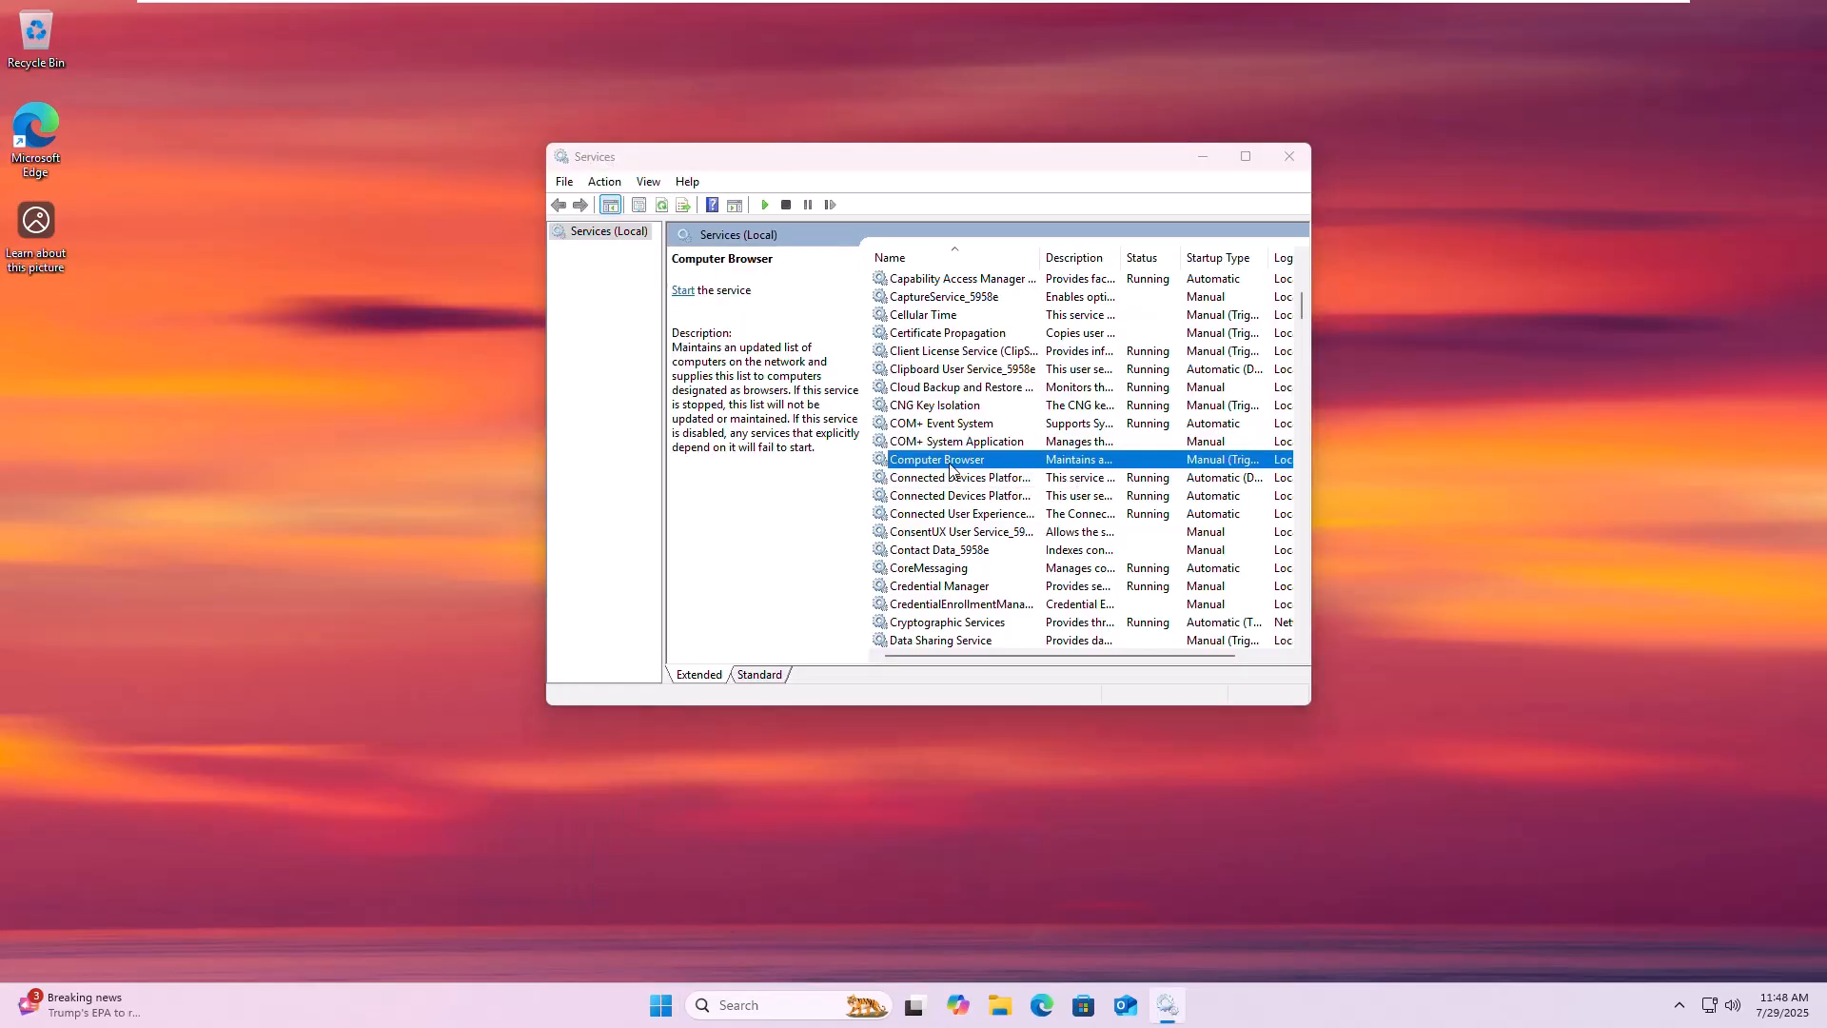
Give Computer Browser Automatic startup, start it, and save its properties
double_click(936, 459)
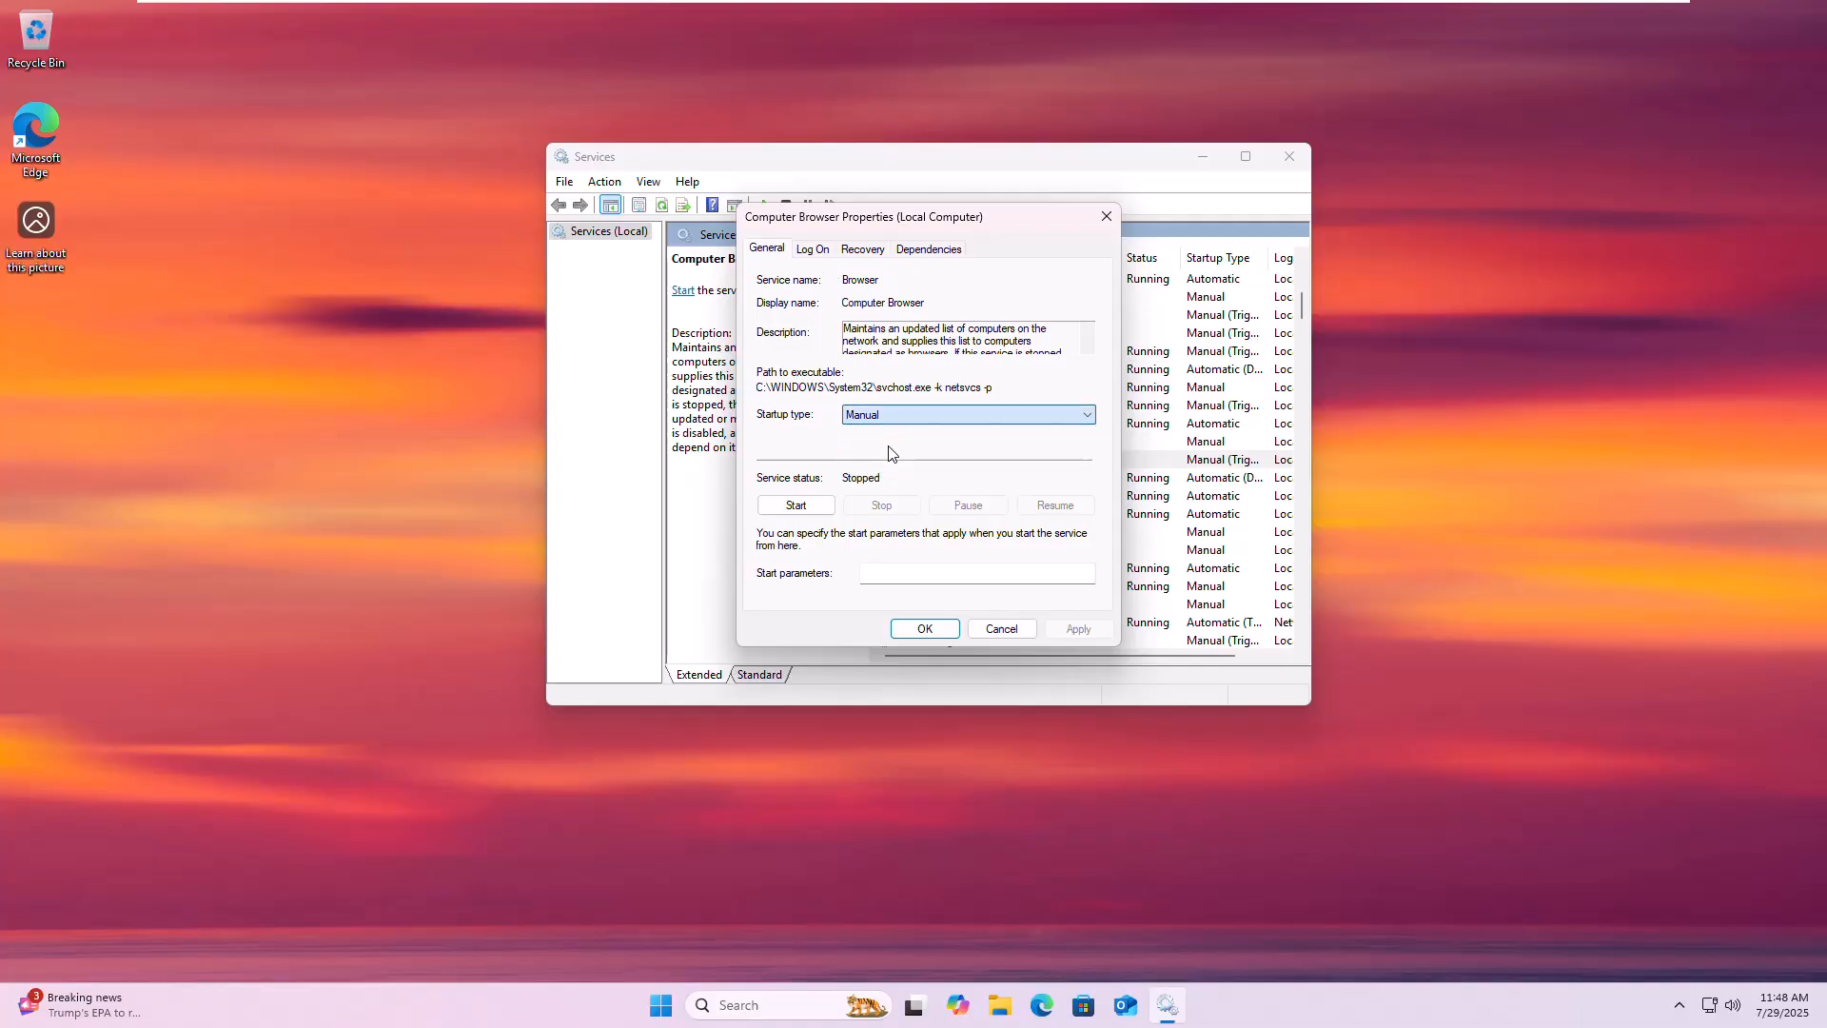
click(967, 415)
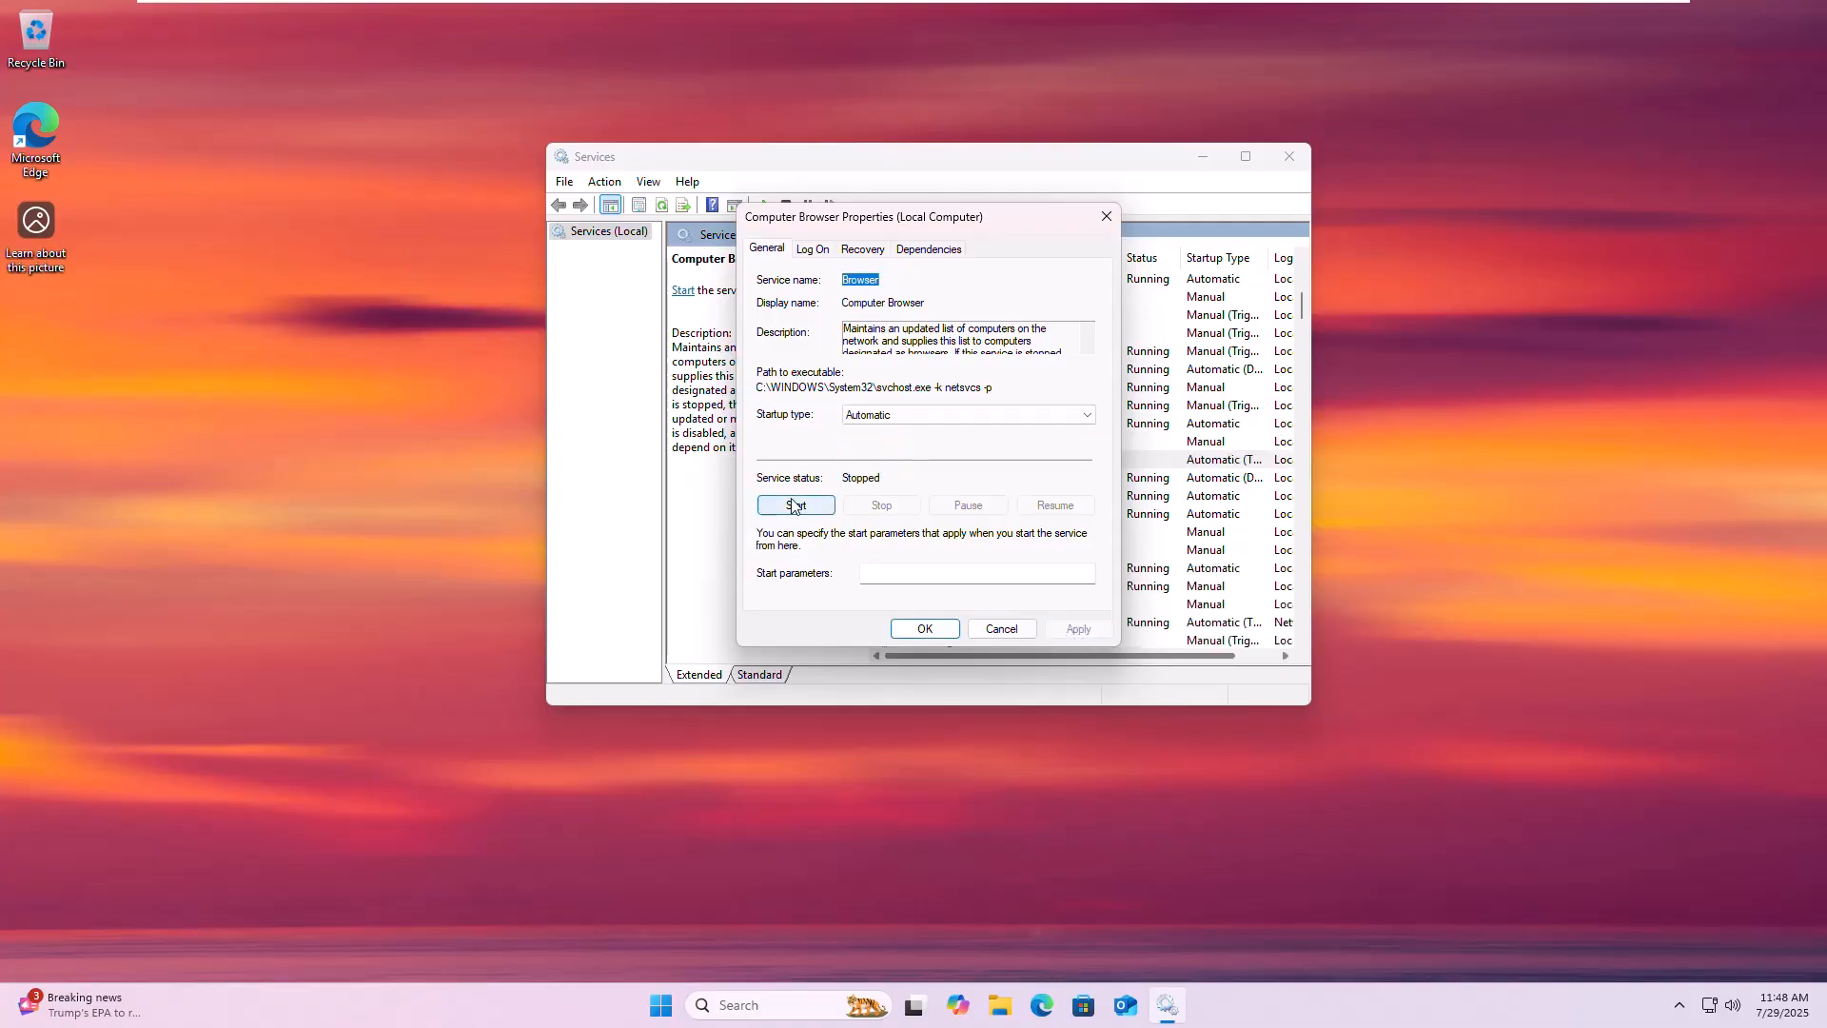
click(796, 504)
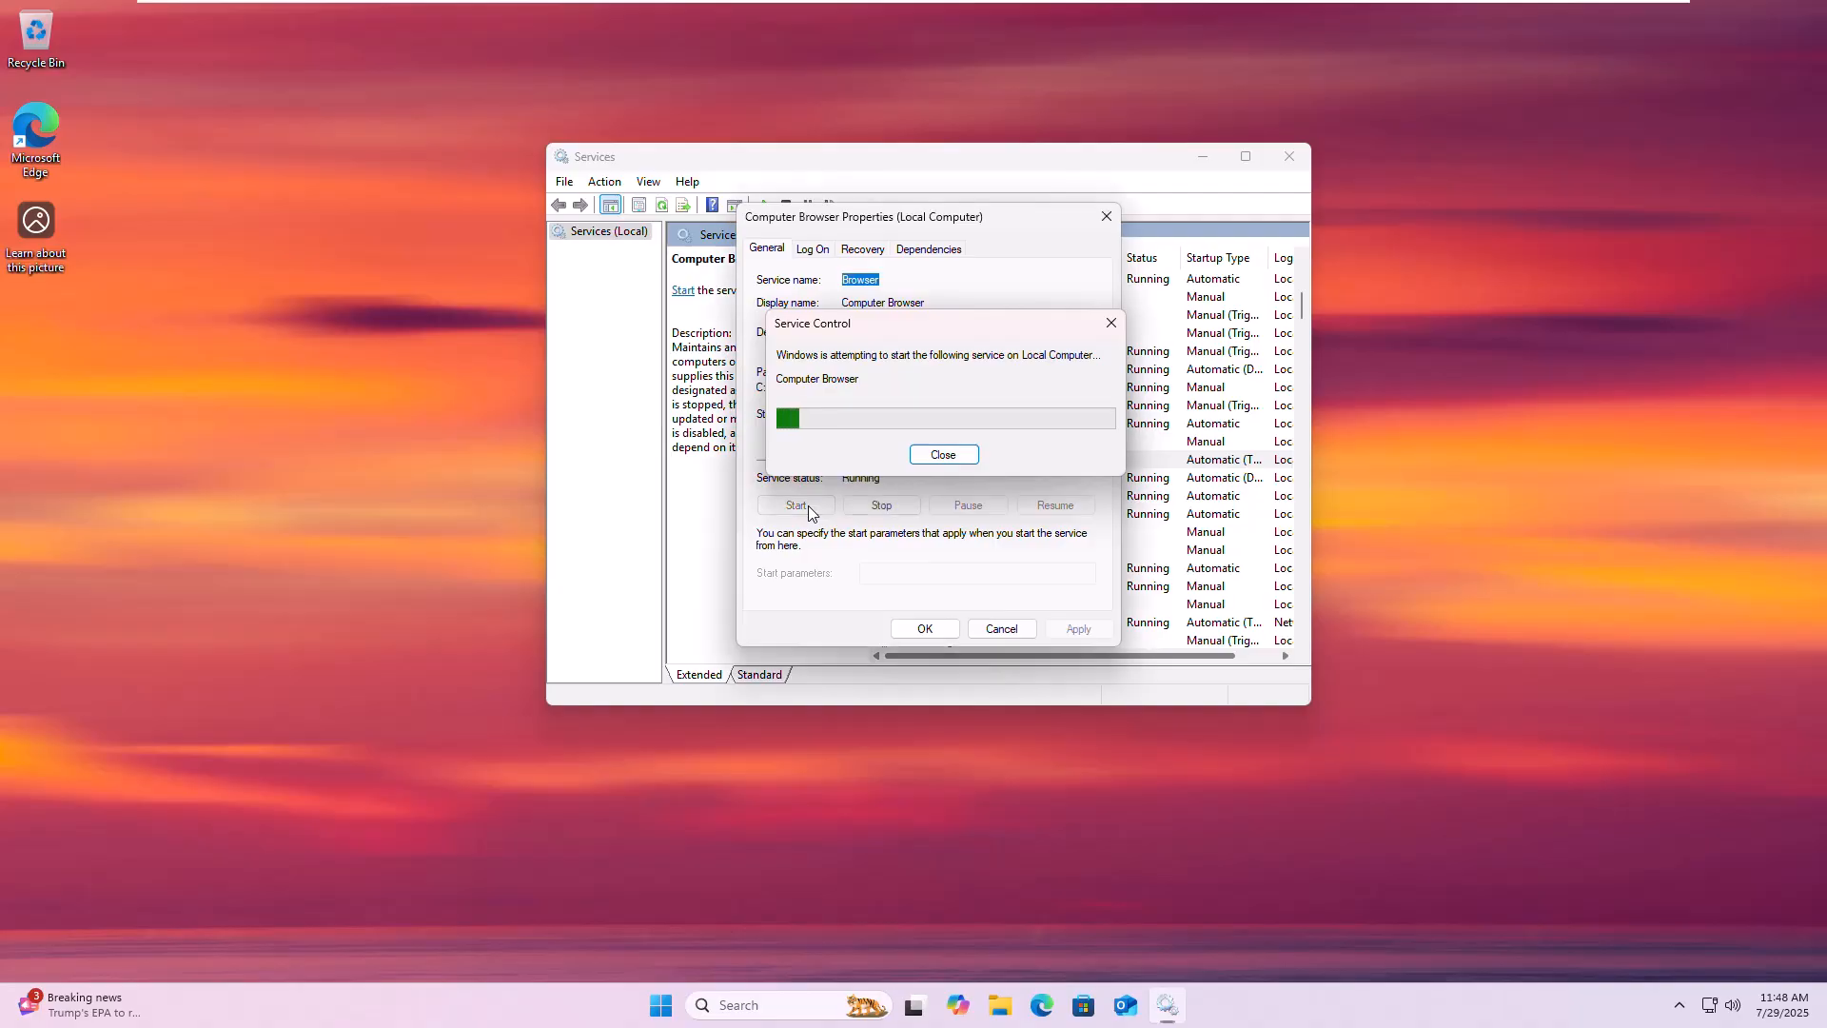
click(944, 453)
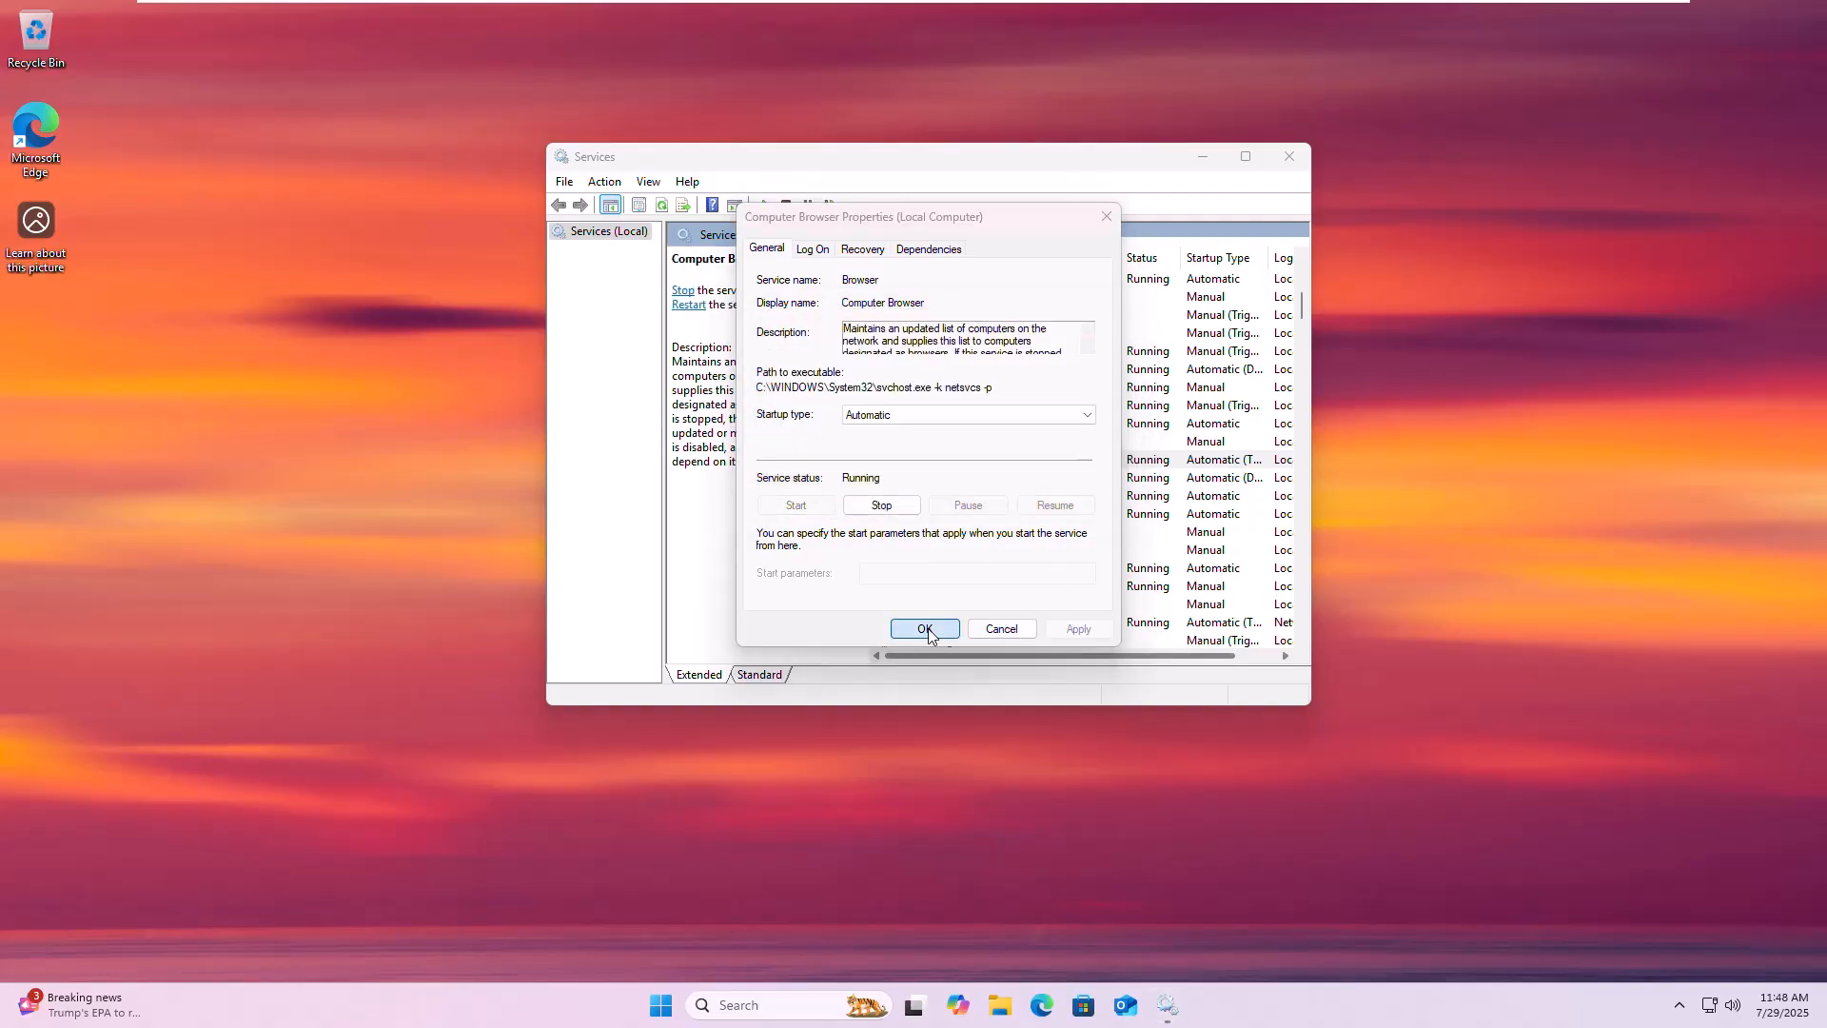
click(925, 628)
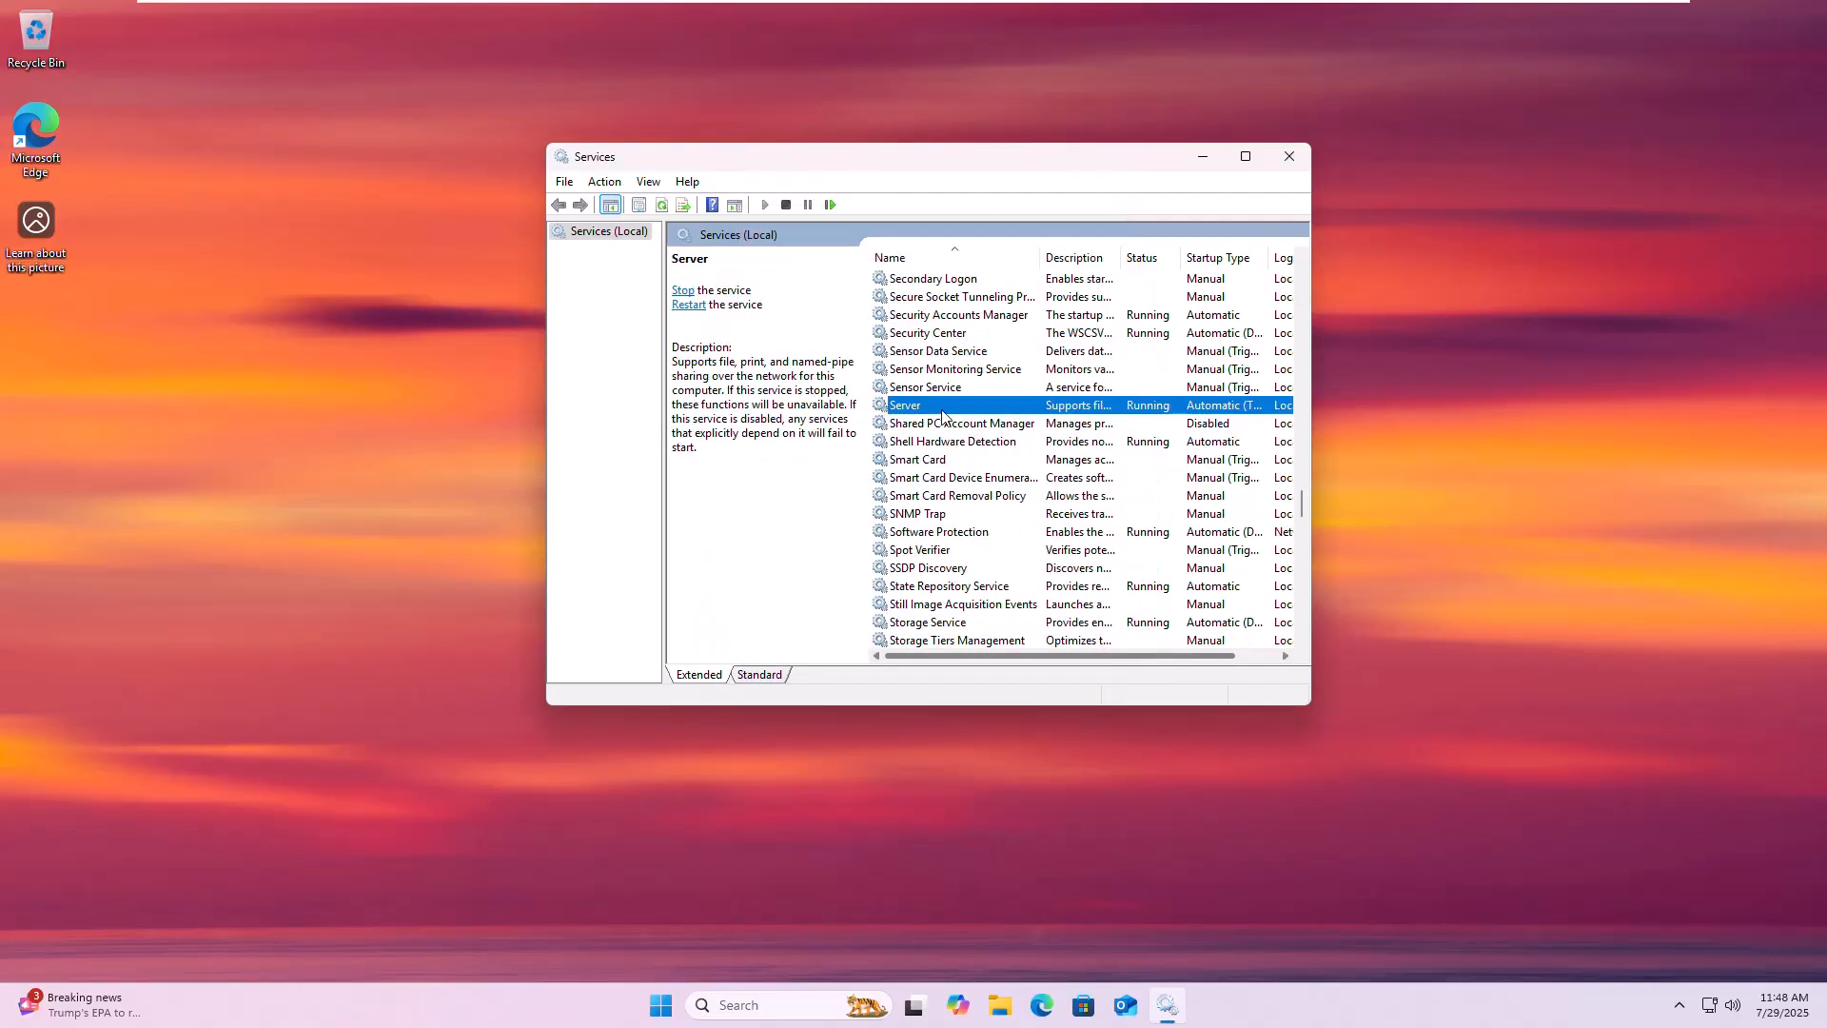
Confirm the Server service's startup type as Automatic and close its properties
double_click(906, 404)
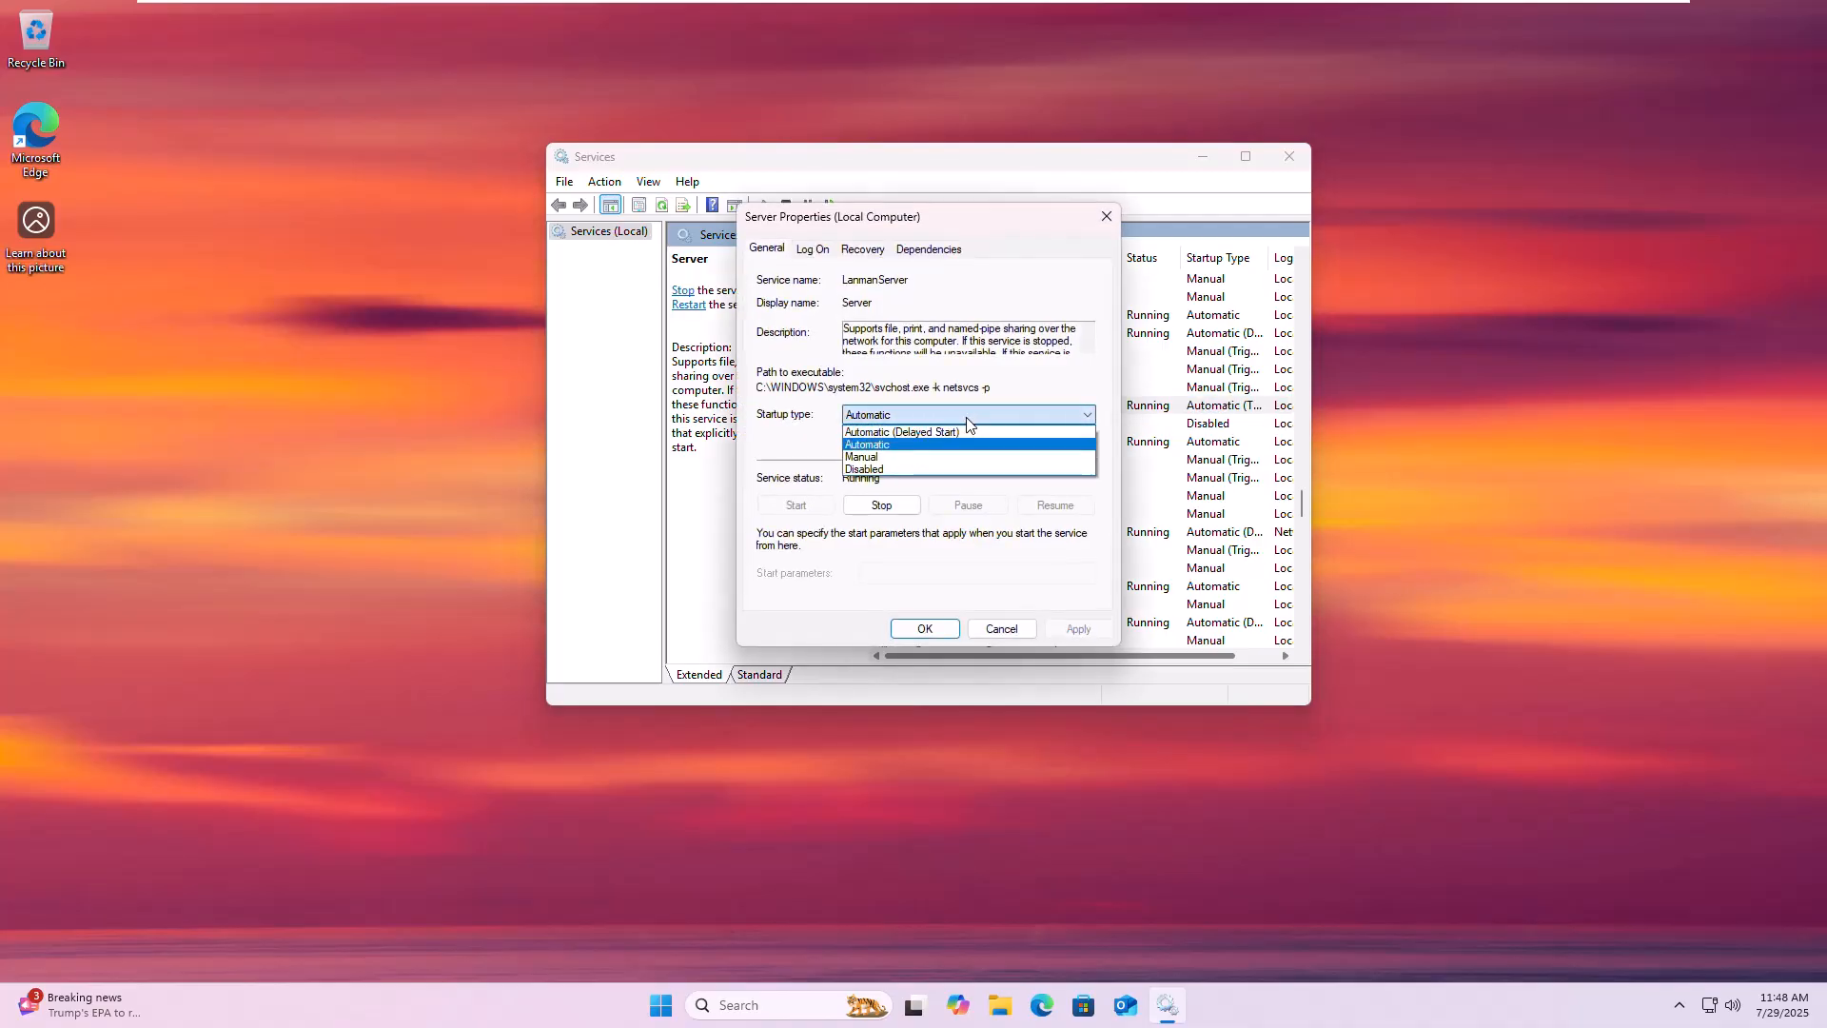
click(867, 443)
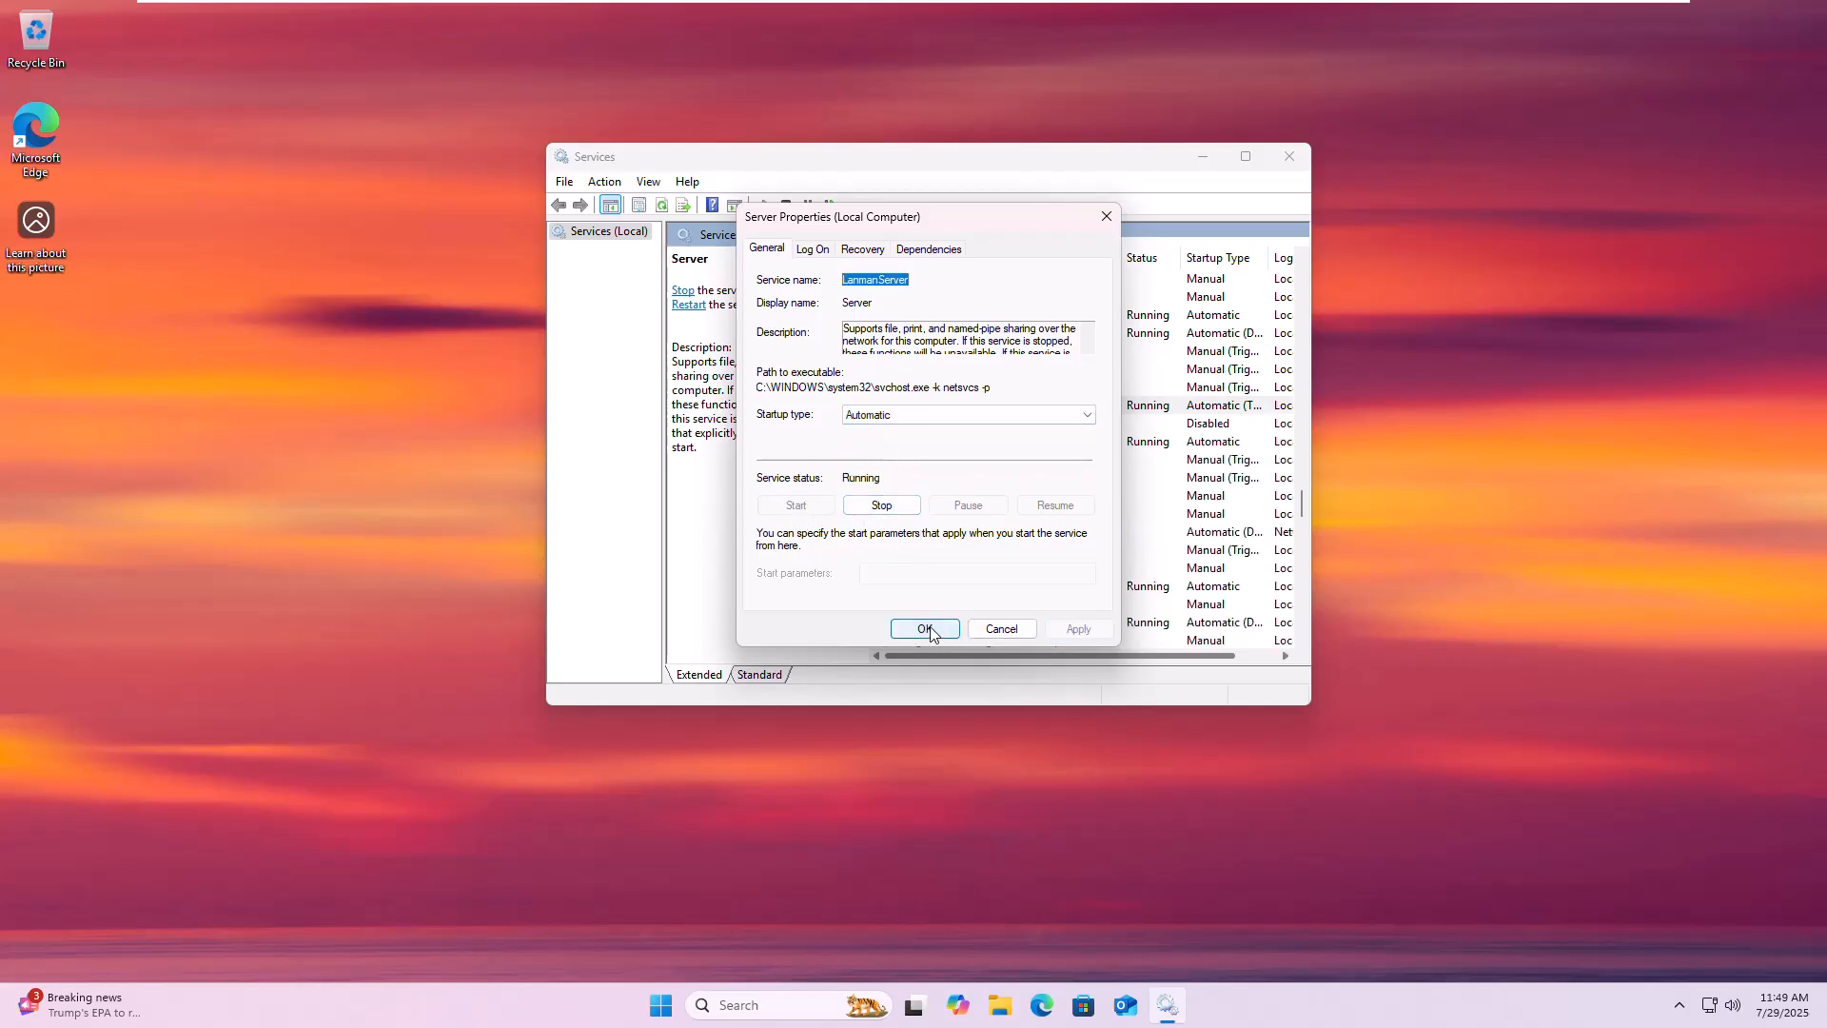
click(924, 628)
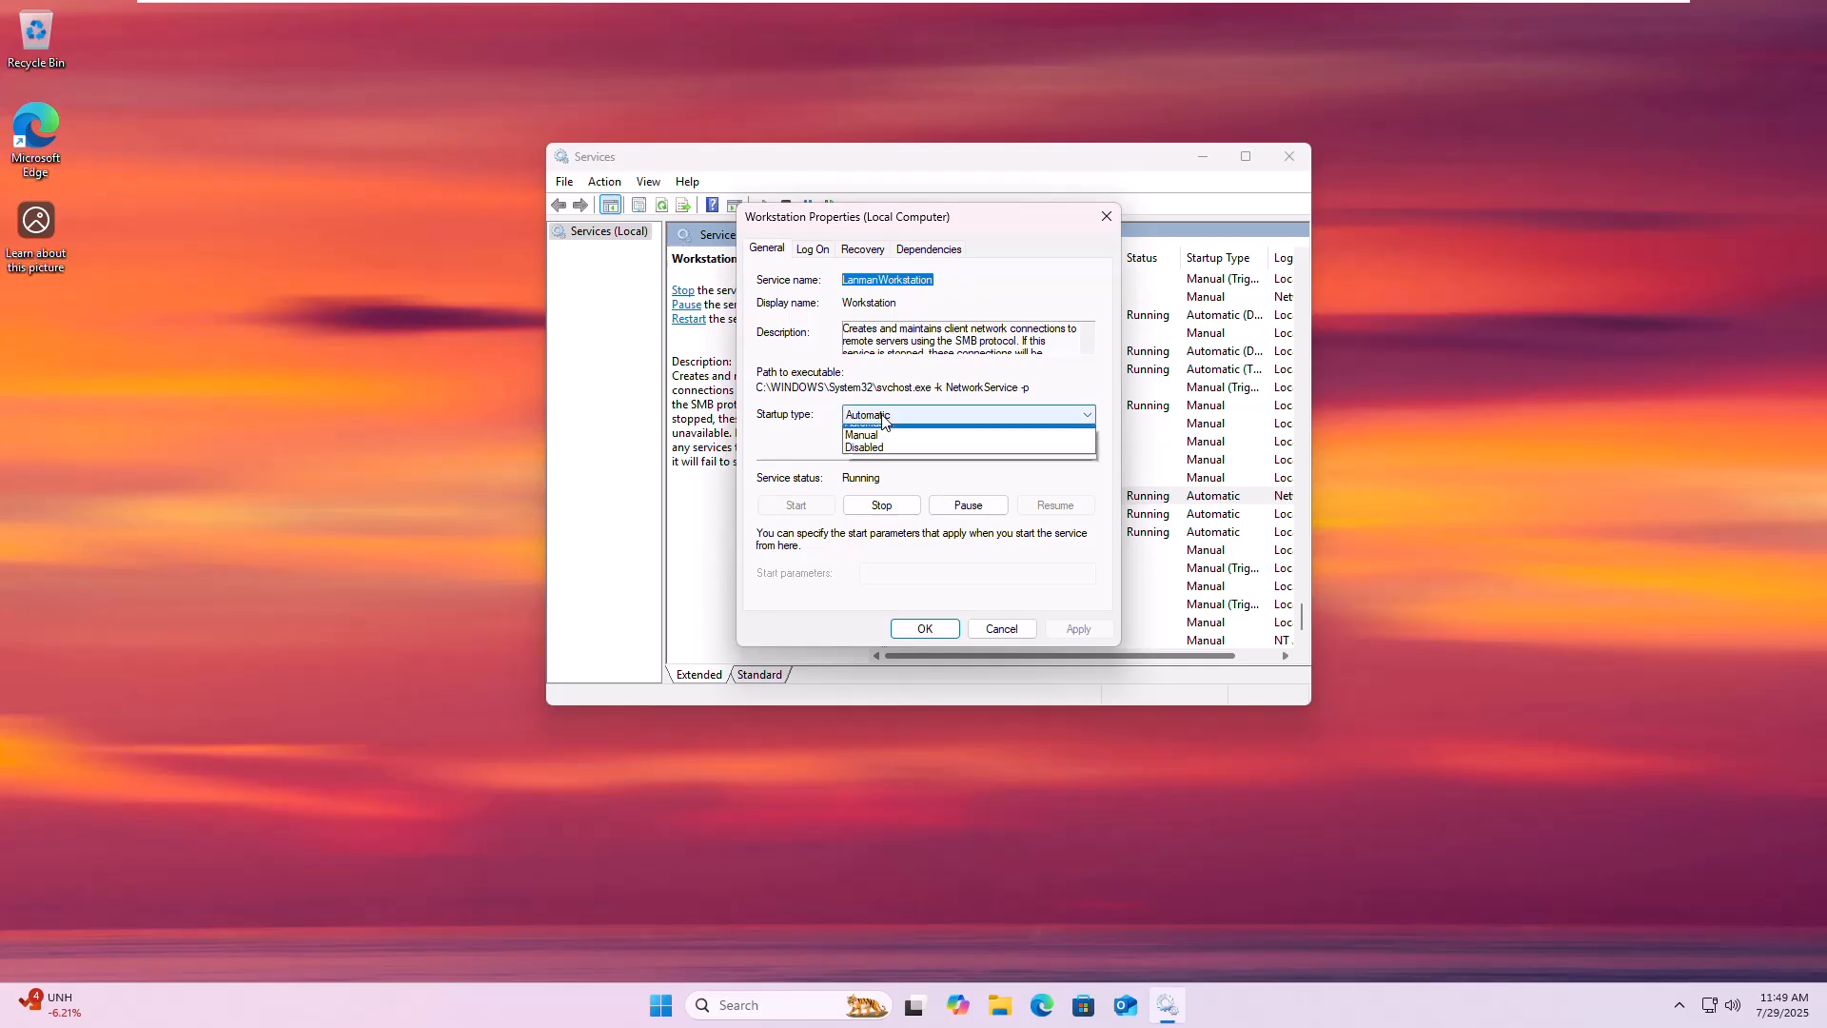
Set Workstation's startup type to Automatic, then close the Services console
click(867, 415)
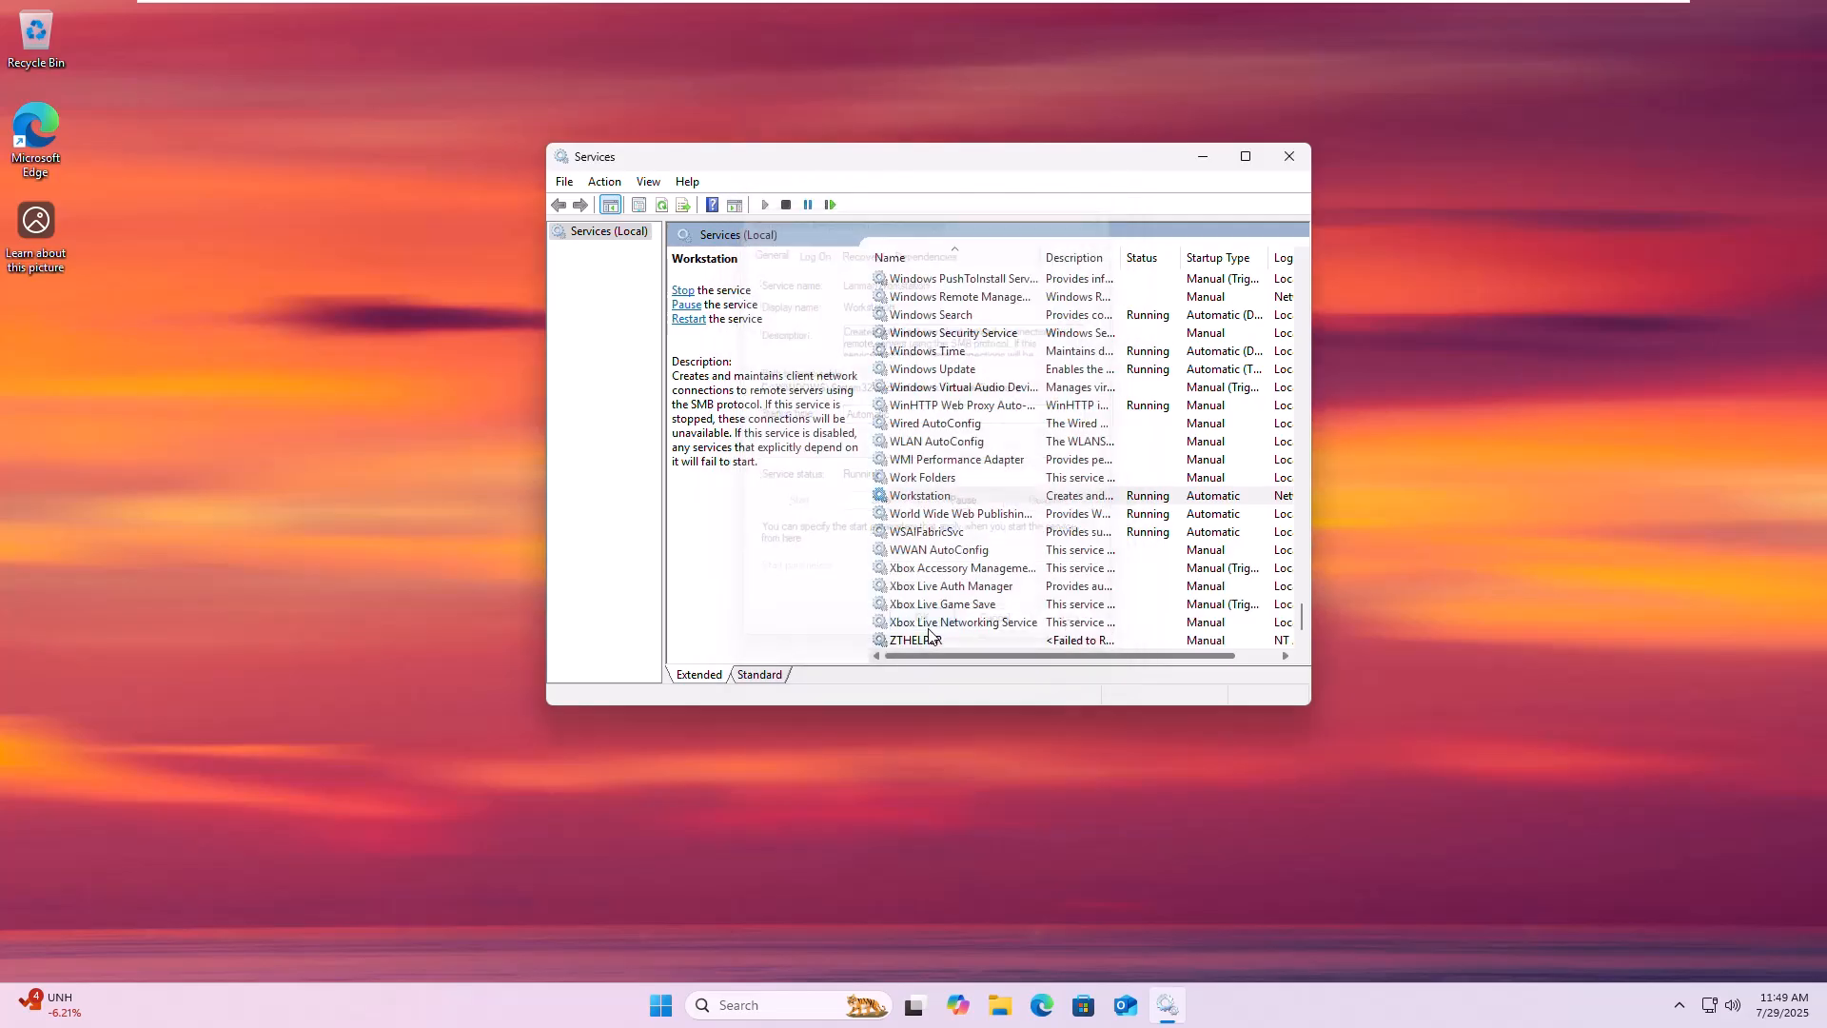
click(1290, 156)
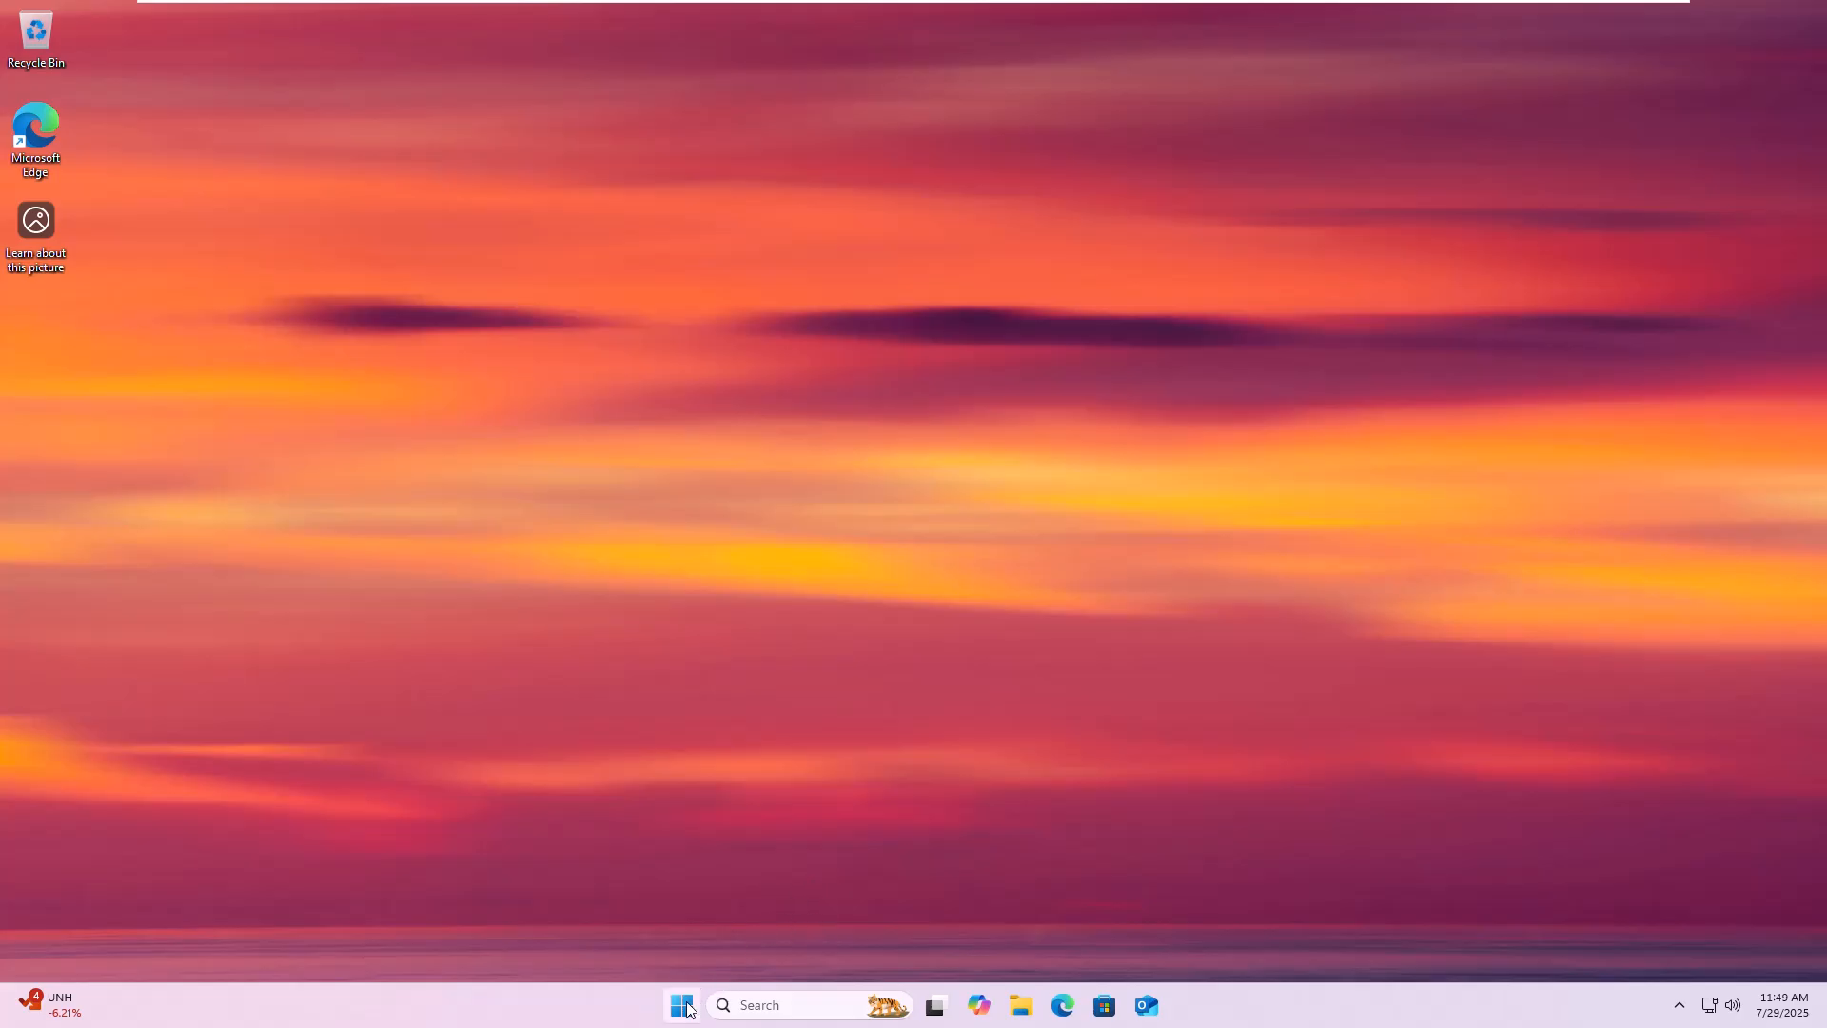
mouse_move(1170, 433)
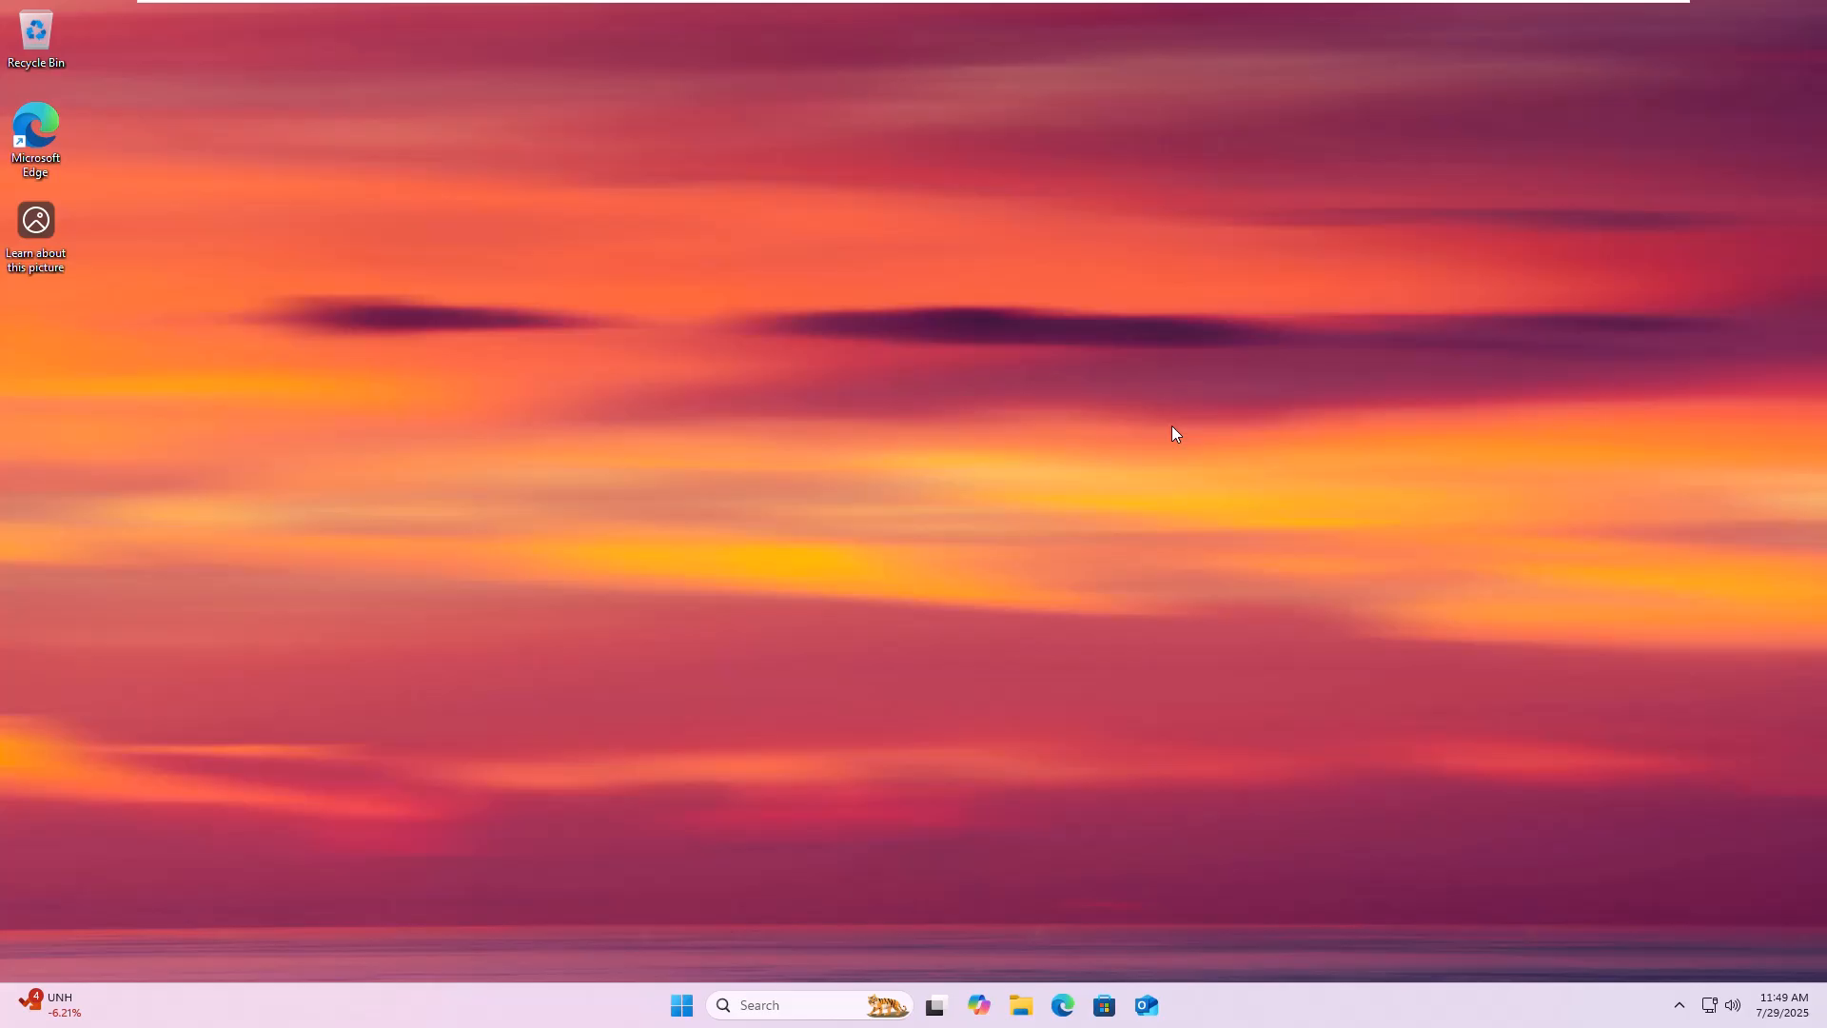
mouse_move(1237, 290)
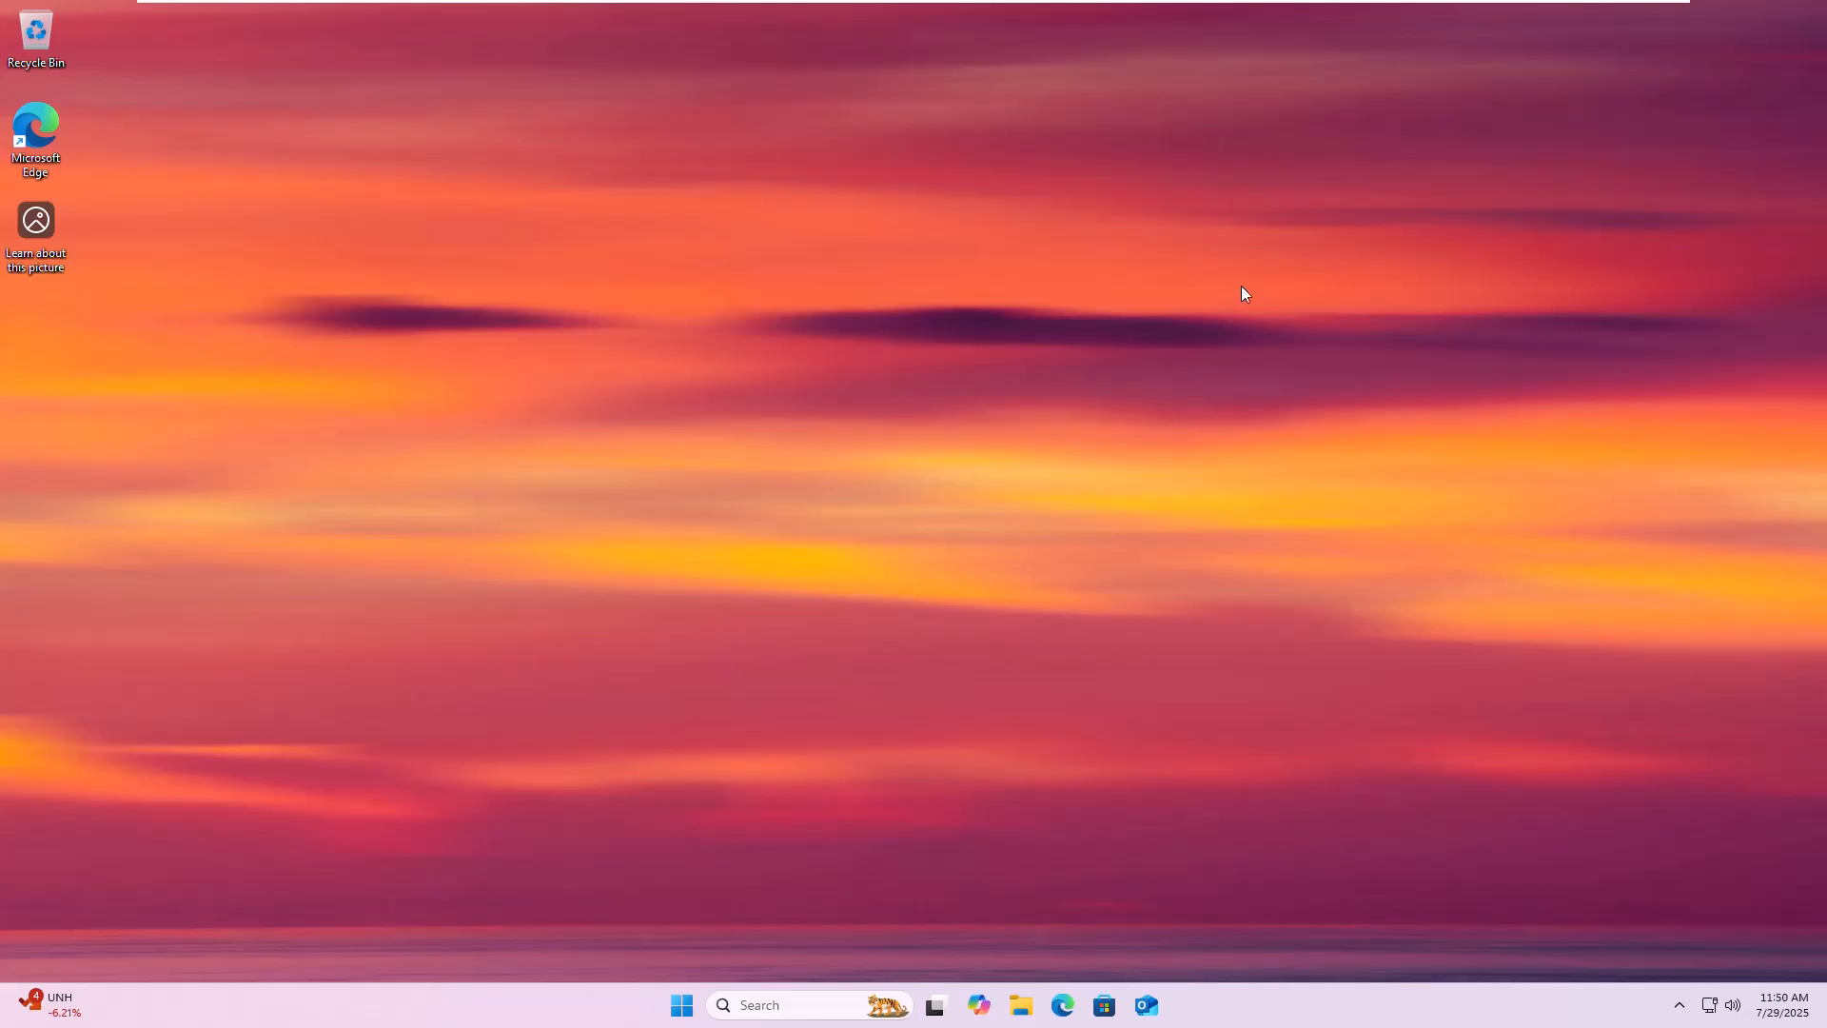
mouse_move(1233, 97)
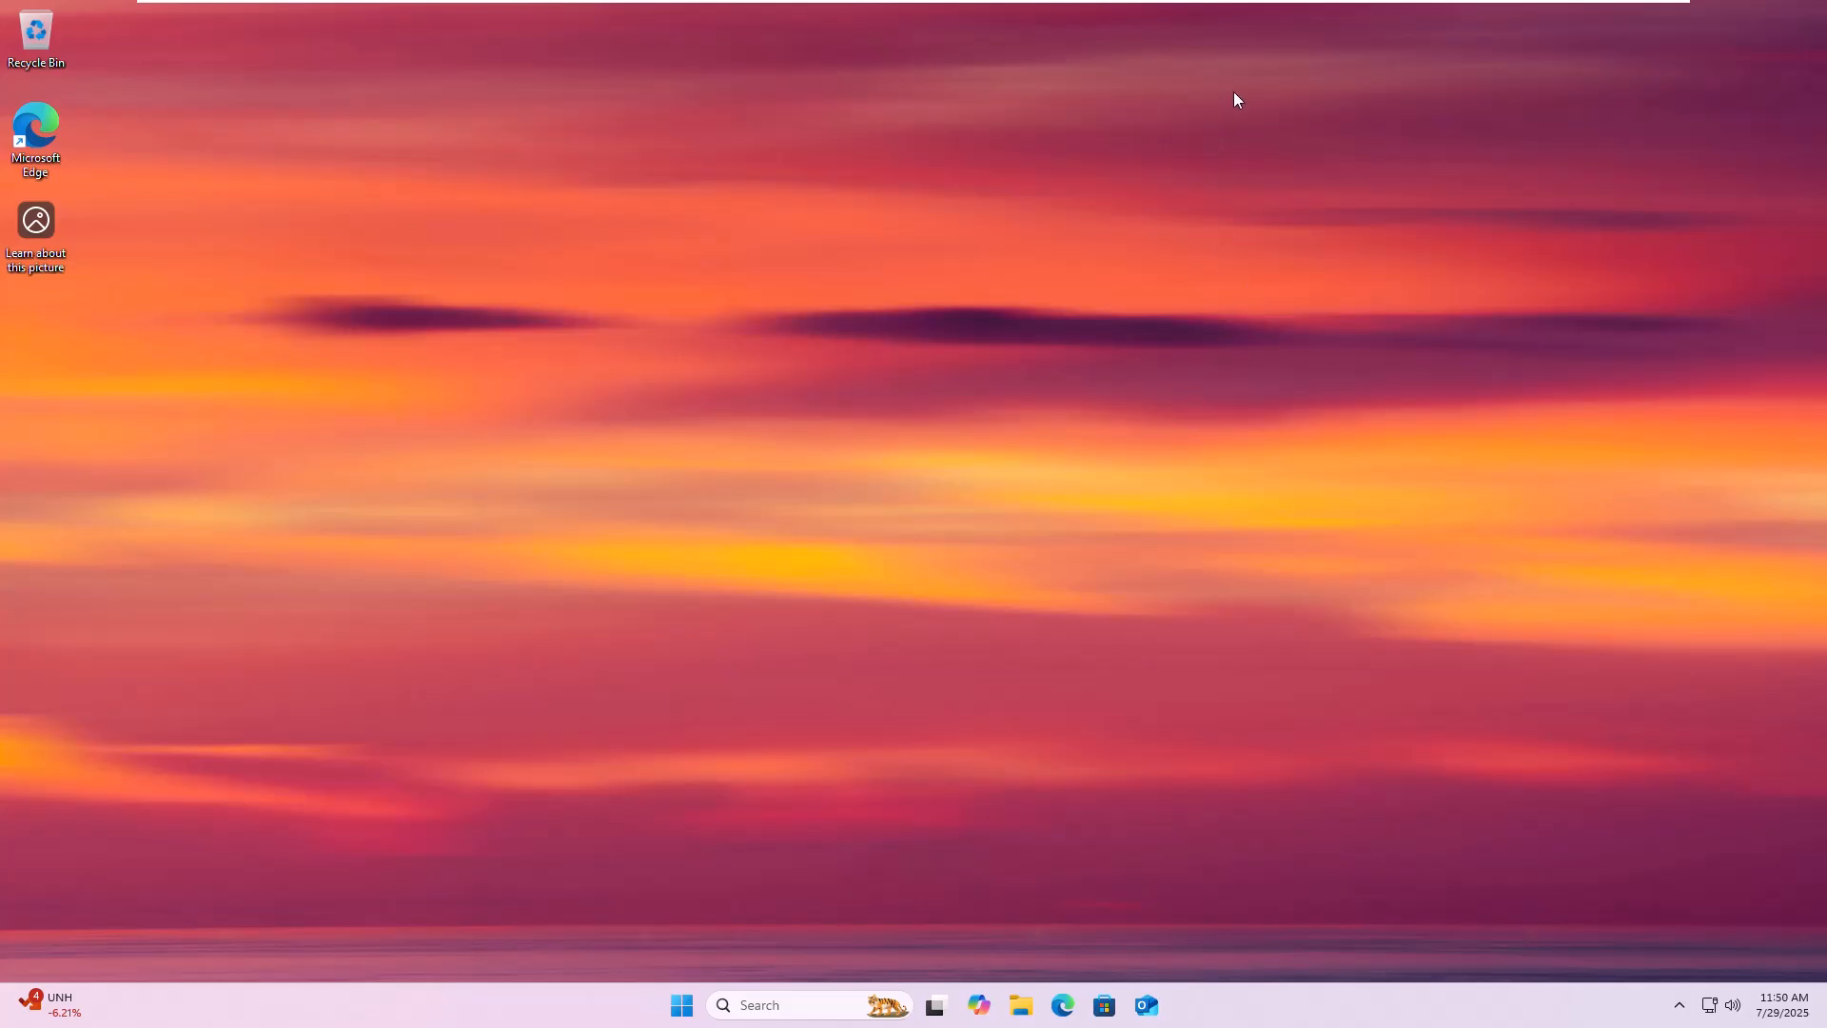